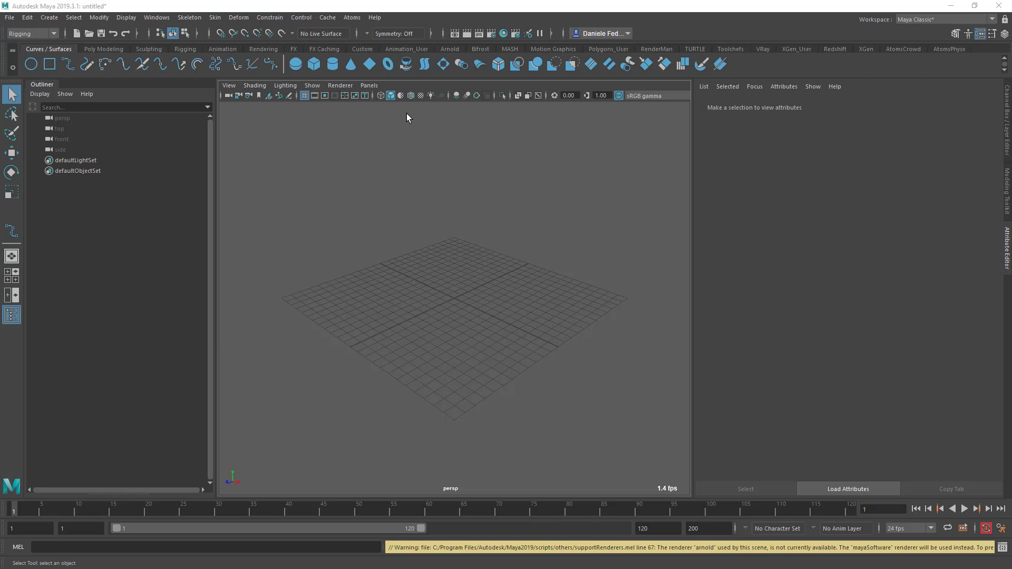
# Step: Create a new Atoms agent group and add a stateMachine behaviour module to it
pyautogui.click(351, 18)
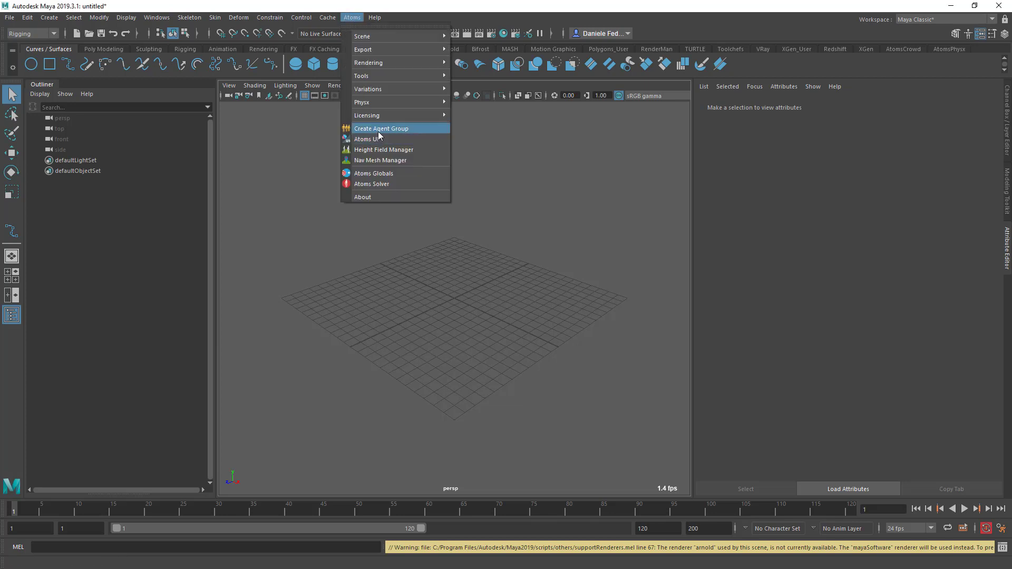
pyautogui.click(381, 127)
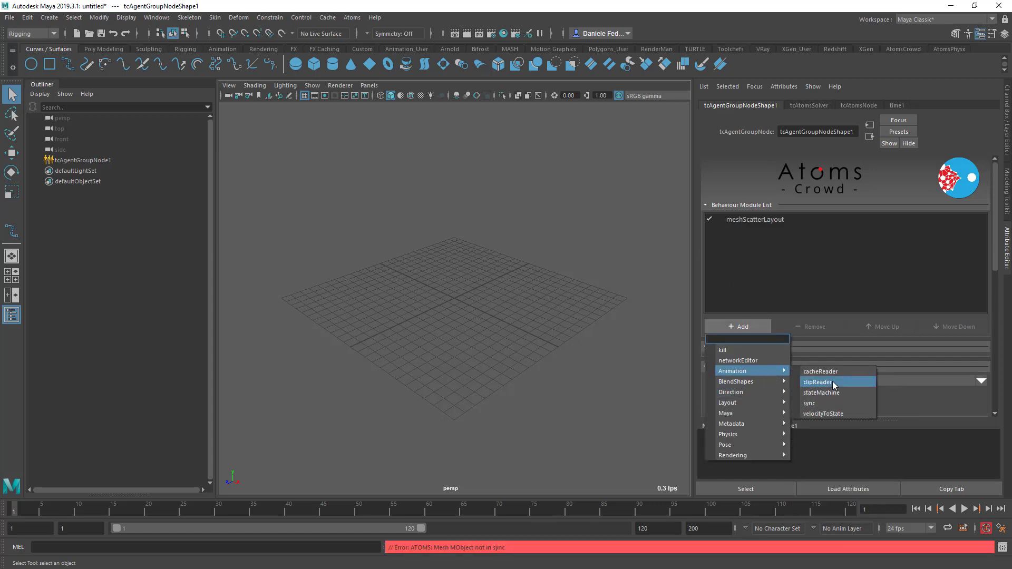
pyautogui.click(816, 381)
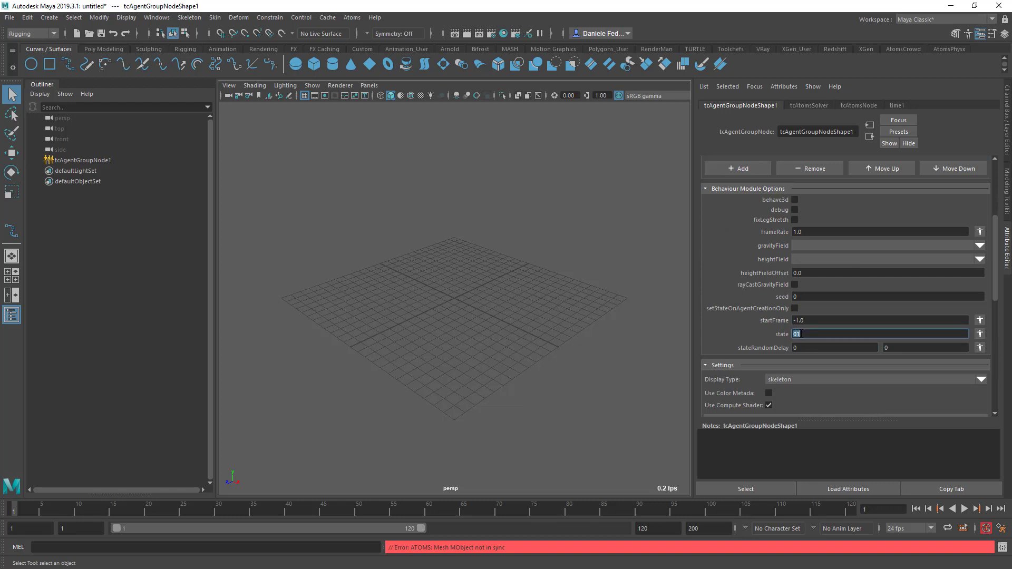
pyautogui.click(747, 229)
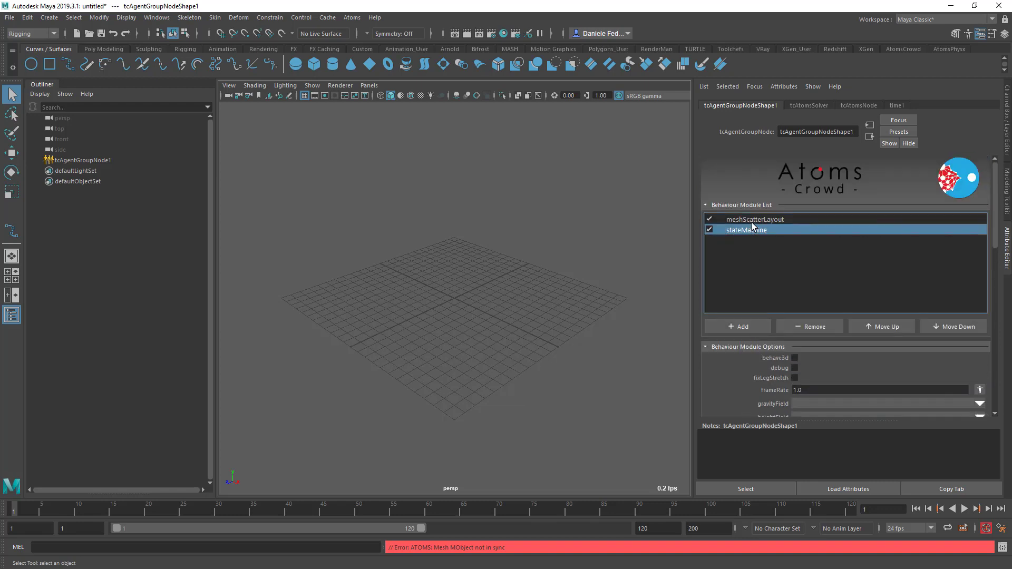
# Step: Set the meshScatterLayout module's scatterMode to vertices instead of random
pyautogui.click(758, 220)
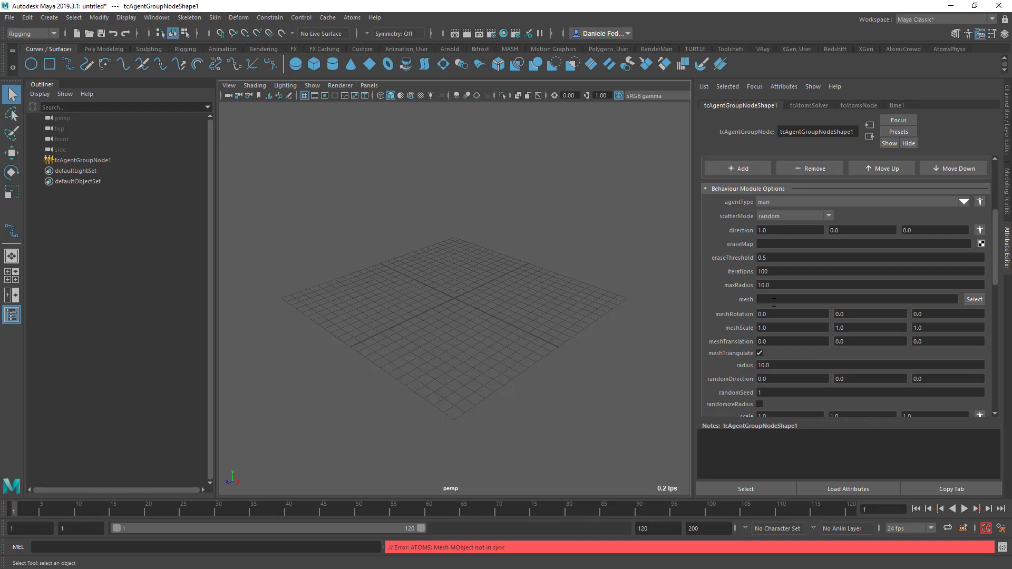
pyautogui.click(794, 215)
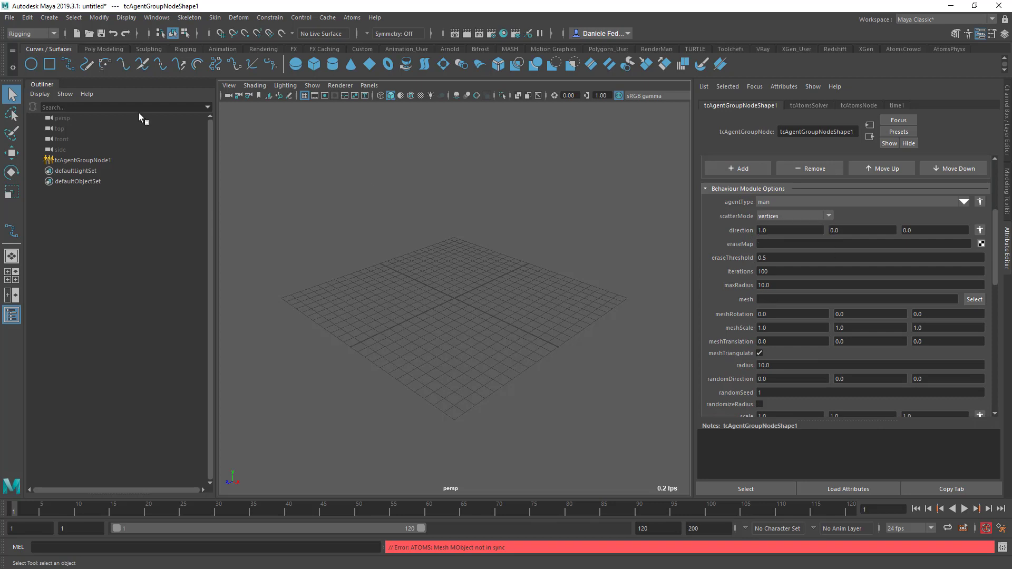
pyautogui.click(49, 18)
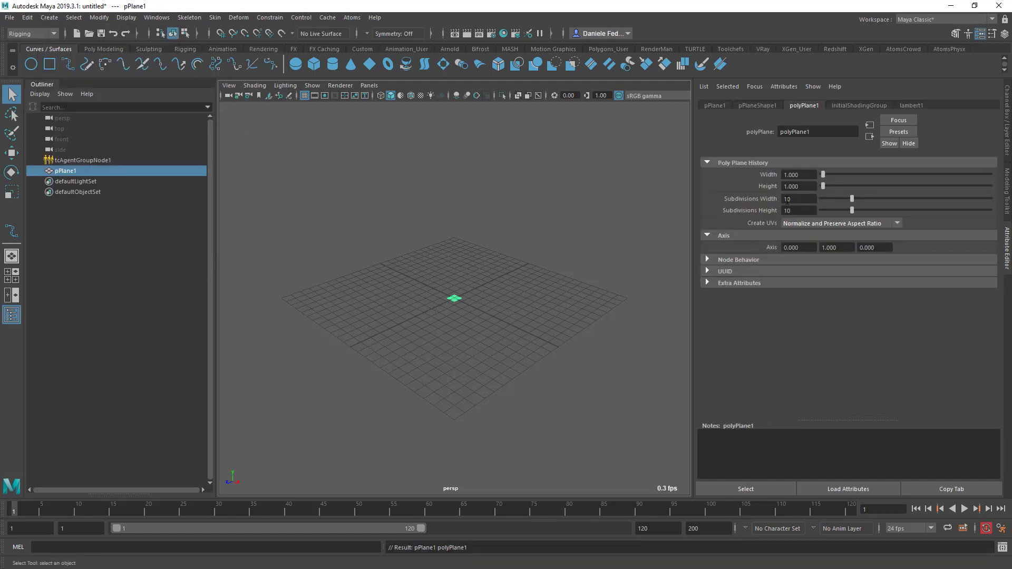
# Step: Make a 5x5 subdivided polygon plane, feed pPlane1 to the agent group's meshScatterLayout, and edit its vertices
pyautogui.write('5')
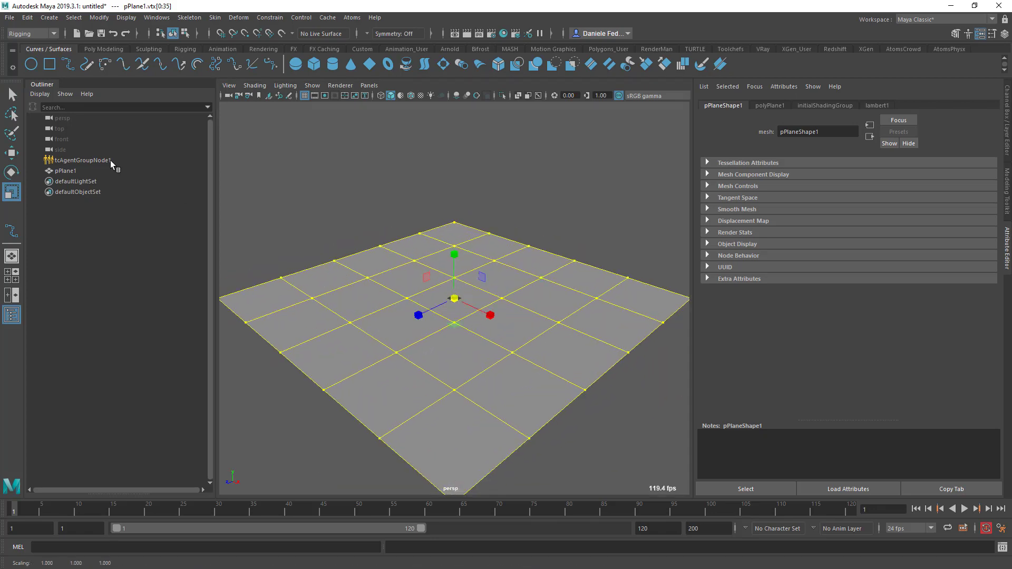
pyautogui.click(82, 160)
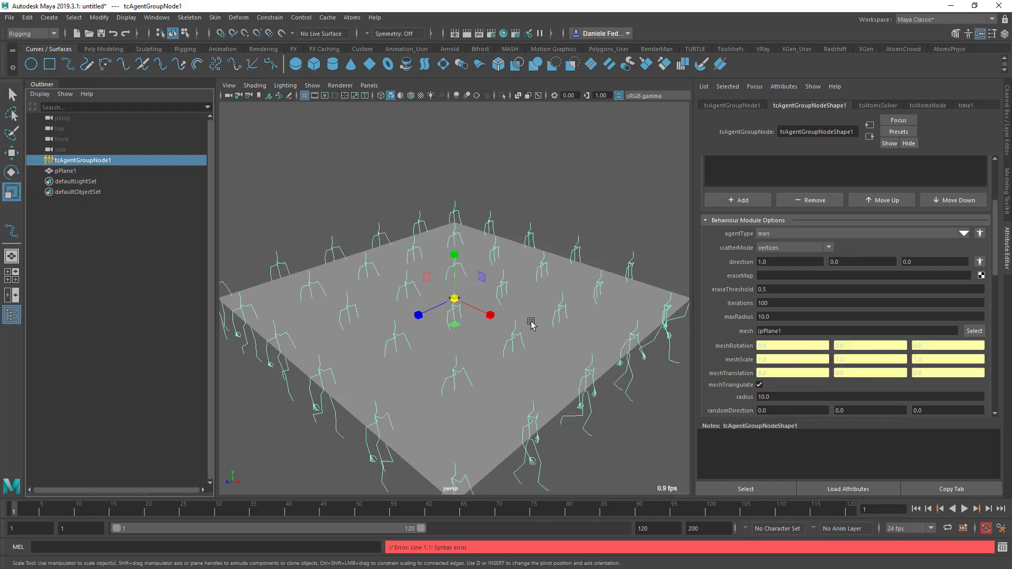
pyautogui.rightClick(530, 322)
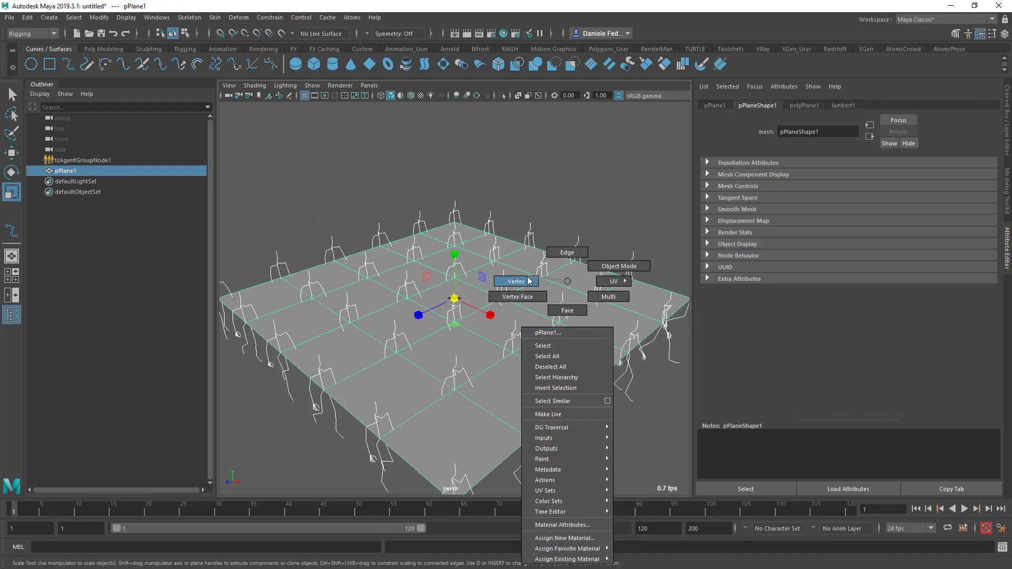
pyautogui.click(516, 281)
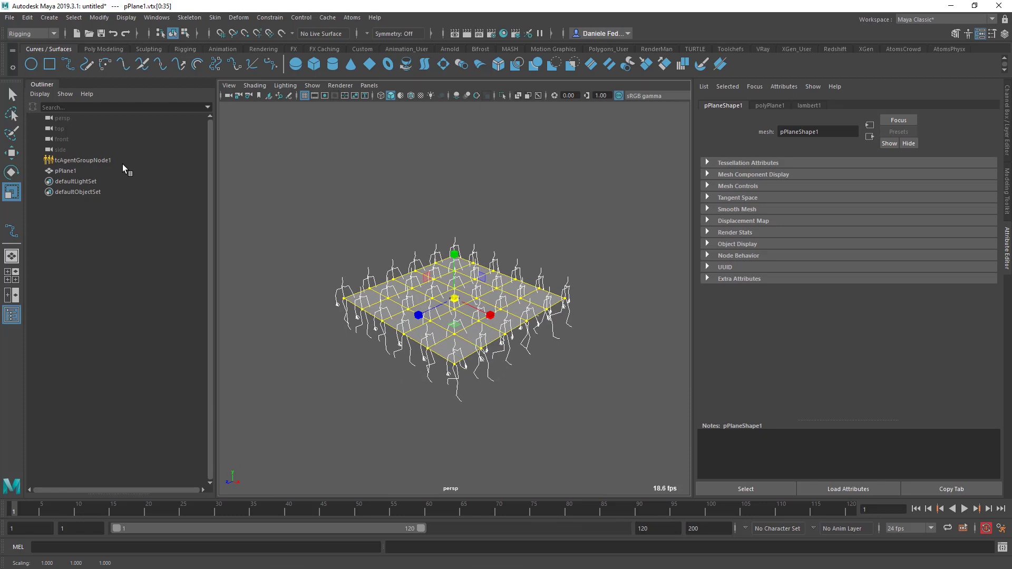
# Step: Add a followMesh behaviour module to tcAgentGroupNode1 with pPlane1 as its mesh
pyautogui.click(82, 159)
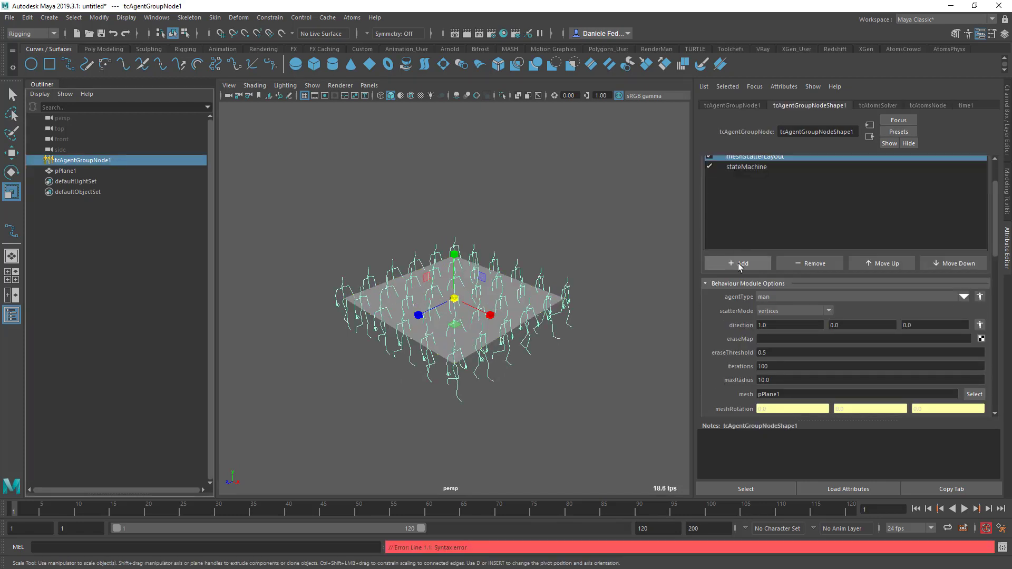
pyautogui.click(737, 264)
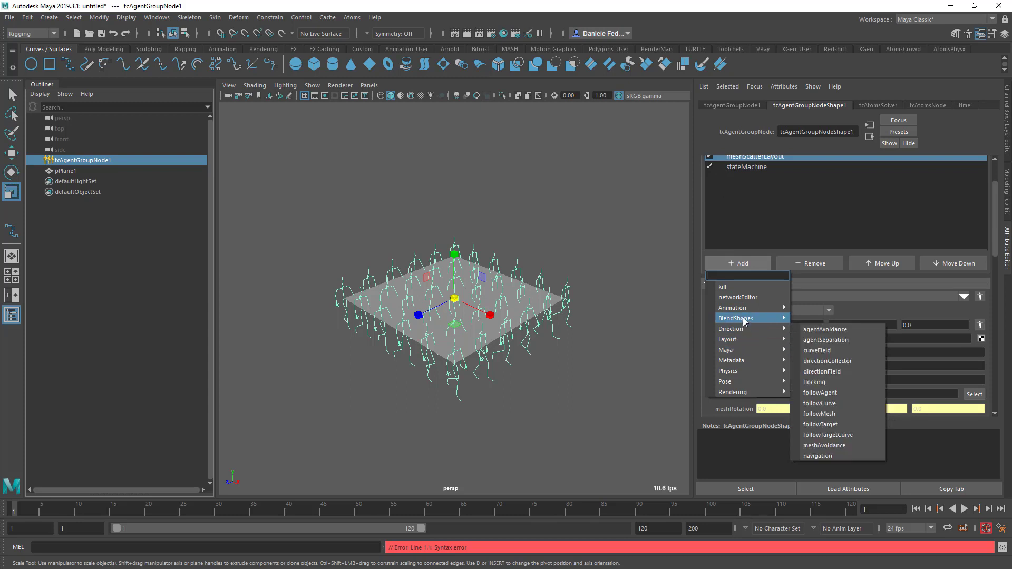
pyautogui.click(818, 414)
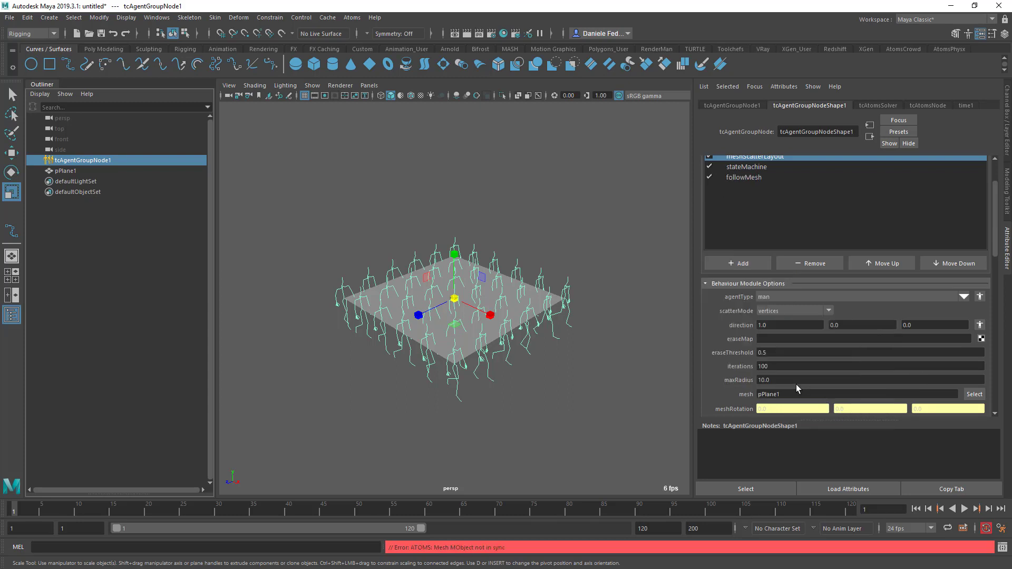
pyautogui.click(744, 176)
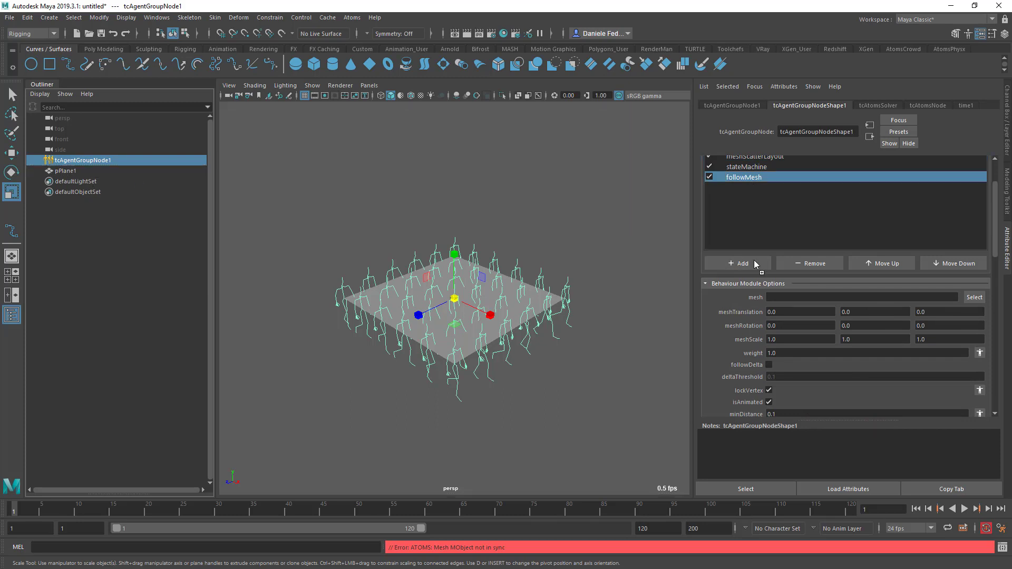
pyautogui.click(975, 298)
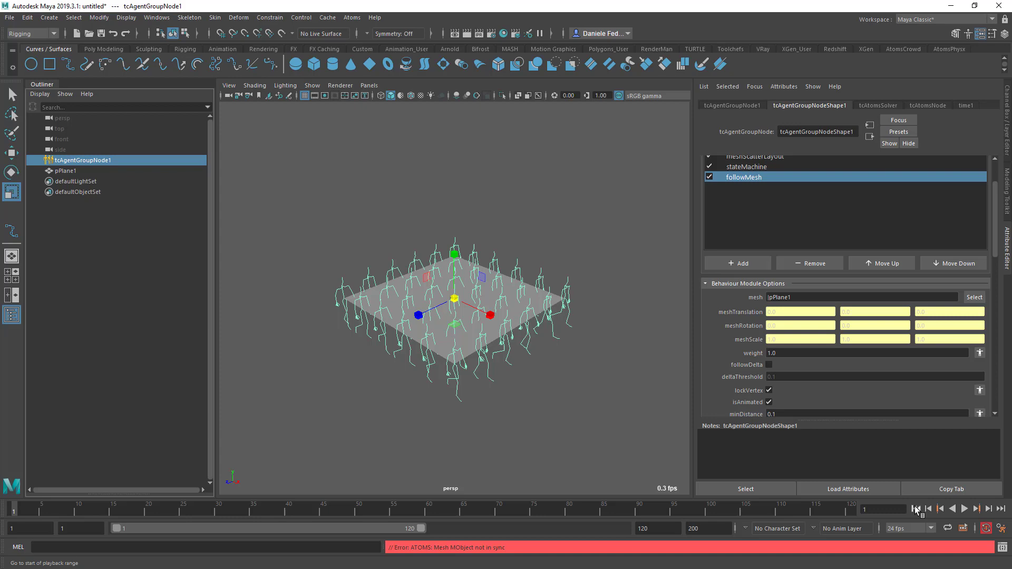
# Step: Play the crowd simulation and rewind to the start
pyautogui.click(965, 508)
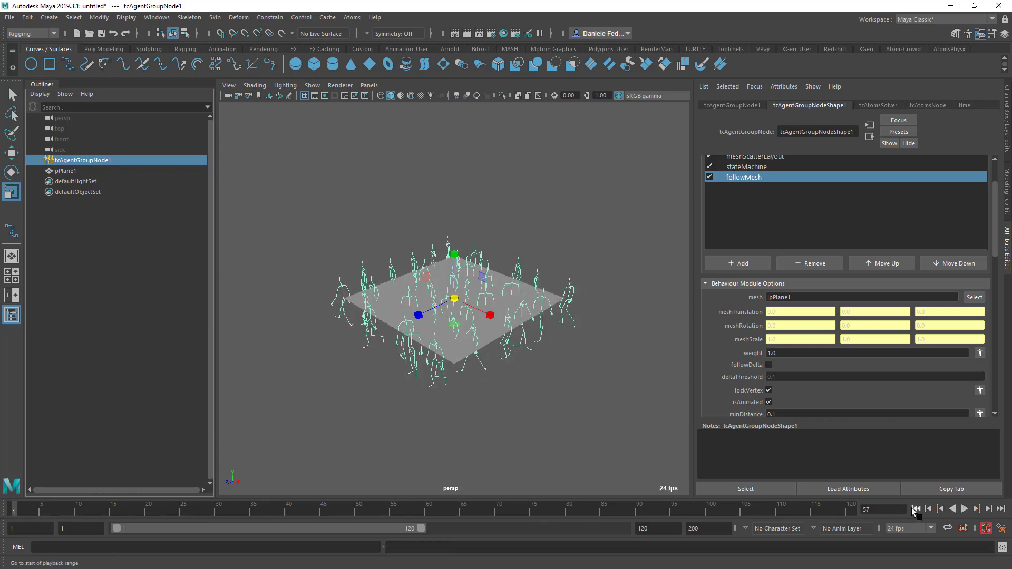
pyautogui.click(916, 509)
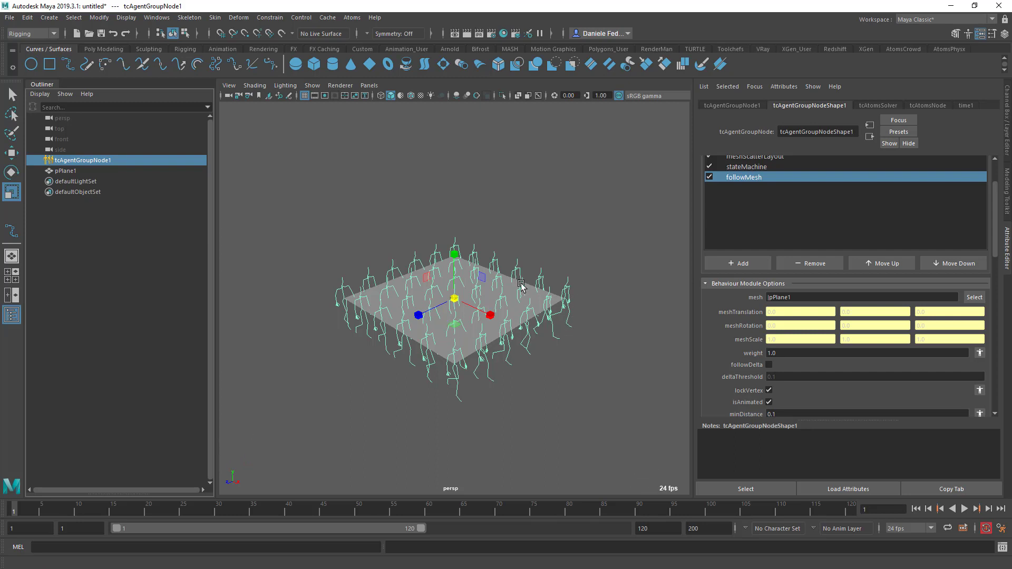
pyautogui.moveTo(559, 304)
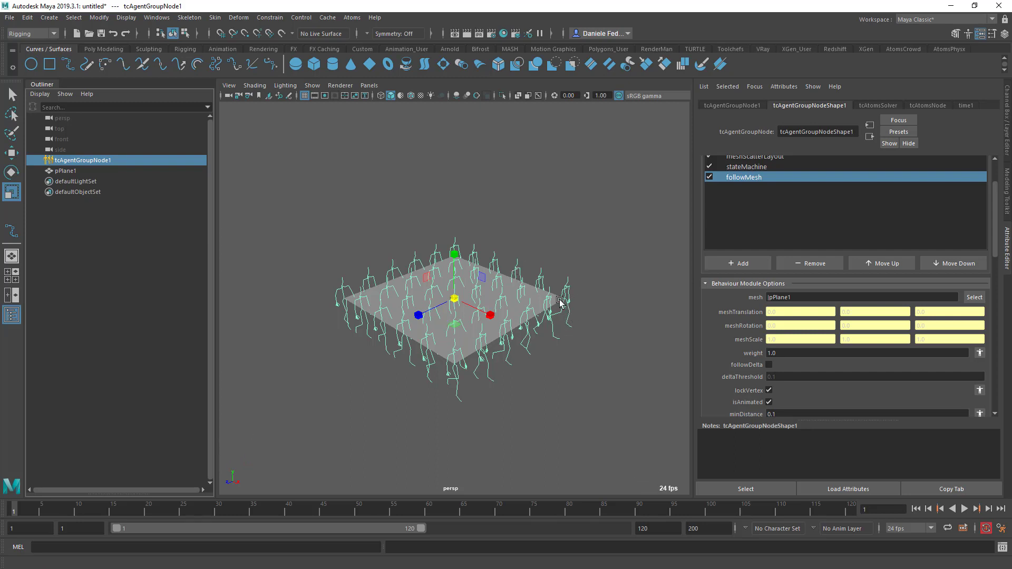
pyautogui.moveTo(554, 252)
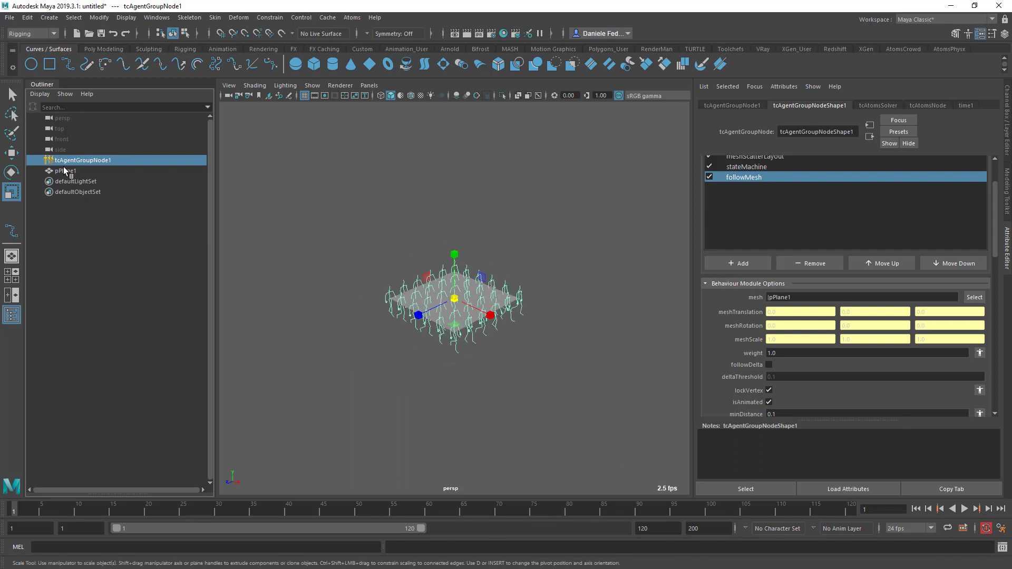
# Step: Play the animation with pPlane1 selected to see its eased movement
pyautogui.click(65, 171)
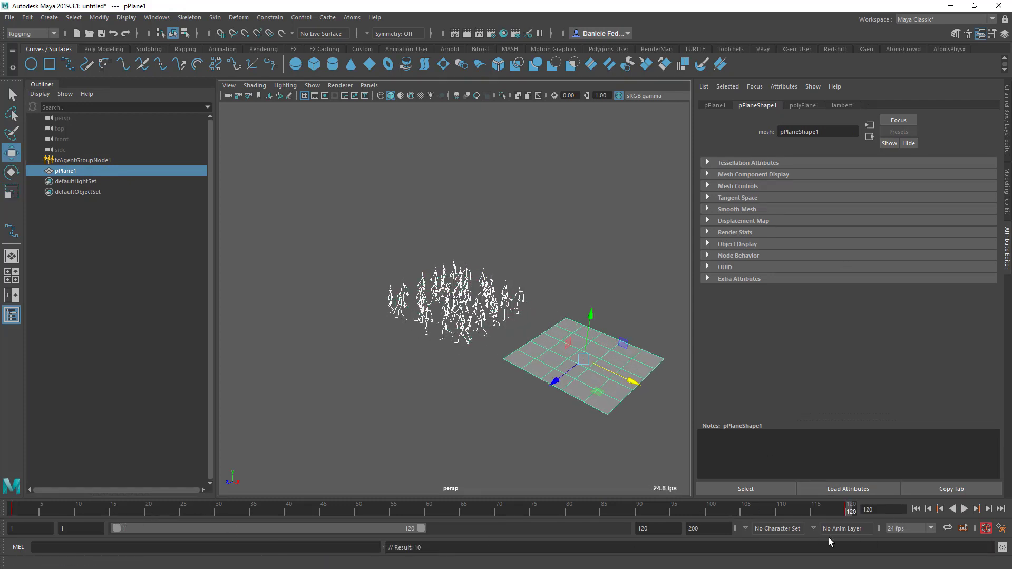
pyautogui.click(976, 509)
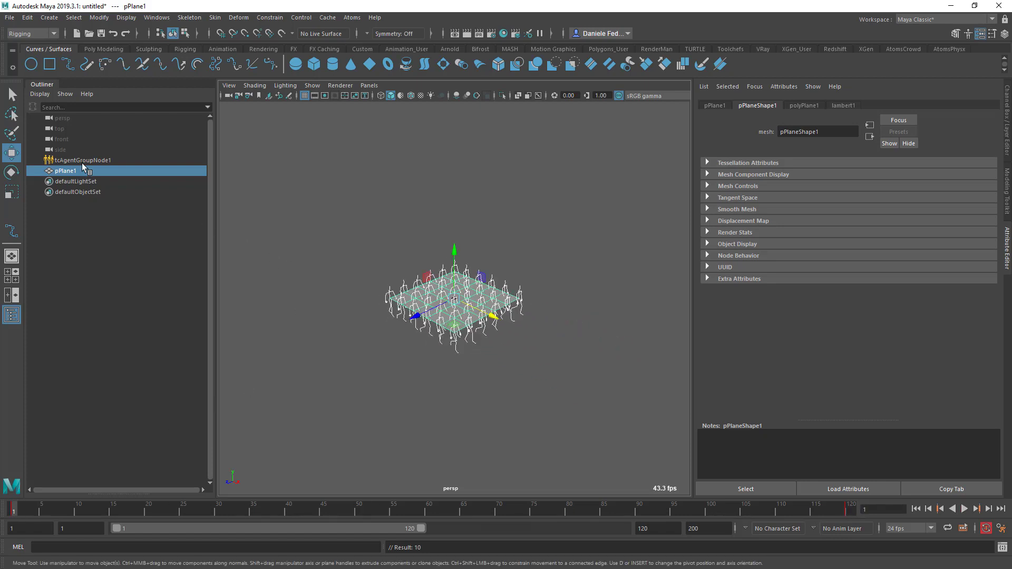
pyautogui.click(156, 18)
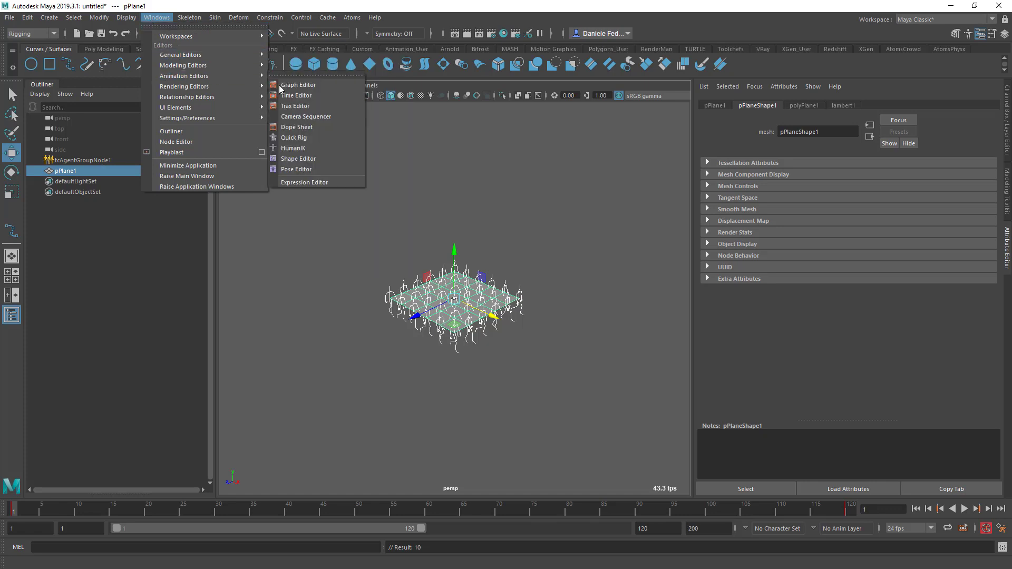
# Step: Set pPlane1's translation keys to Linear tangents in the Graph Editor and play again
pyautogui.click(297, 85)
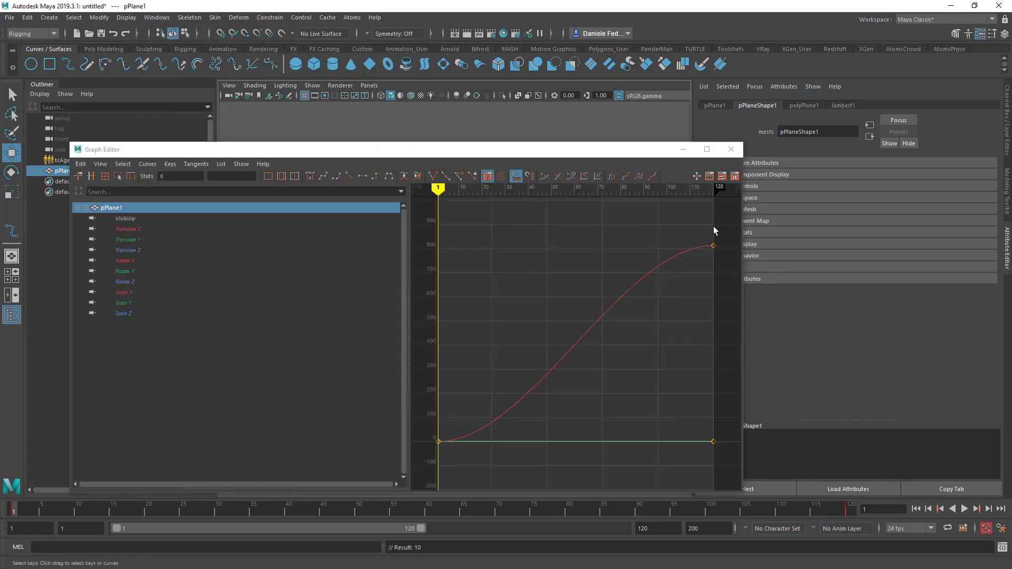
pyautogui.click(350, 176)
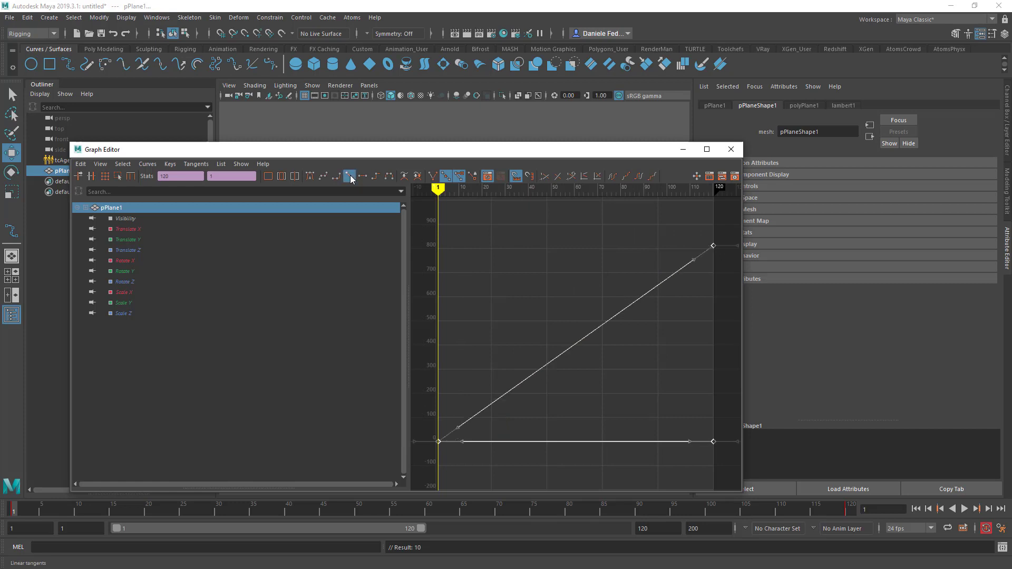
pyautogui.click(731, 149)
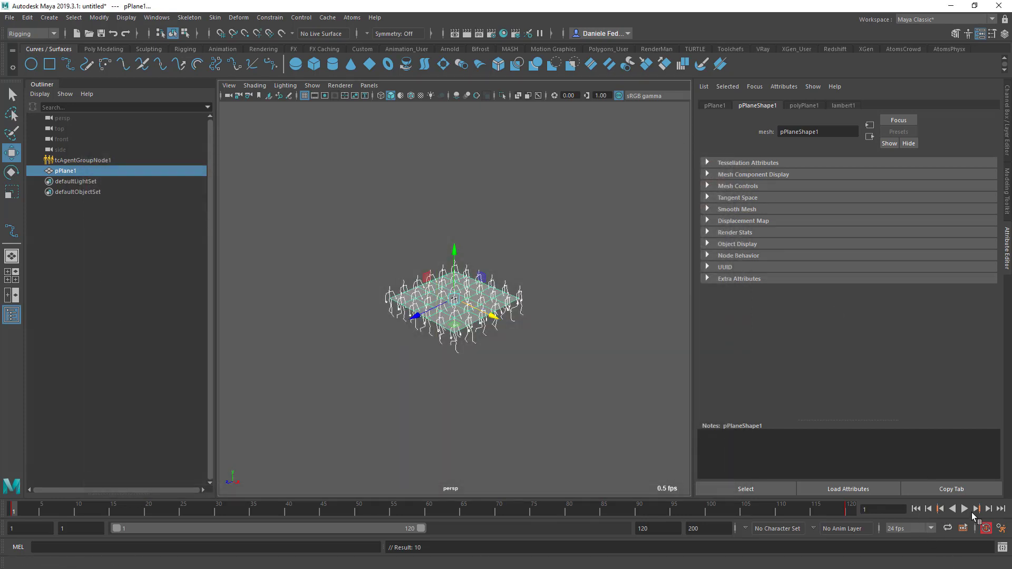
pyautogui.click(965, 509)
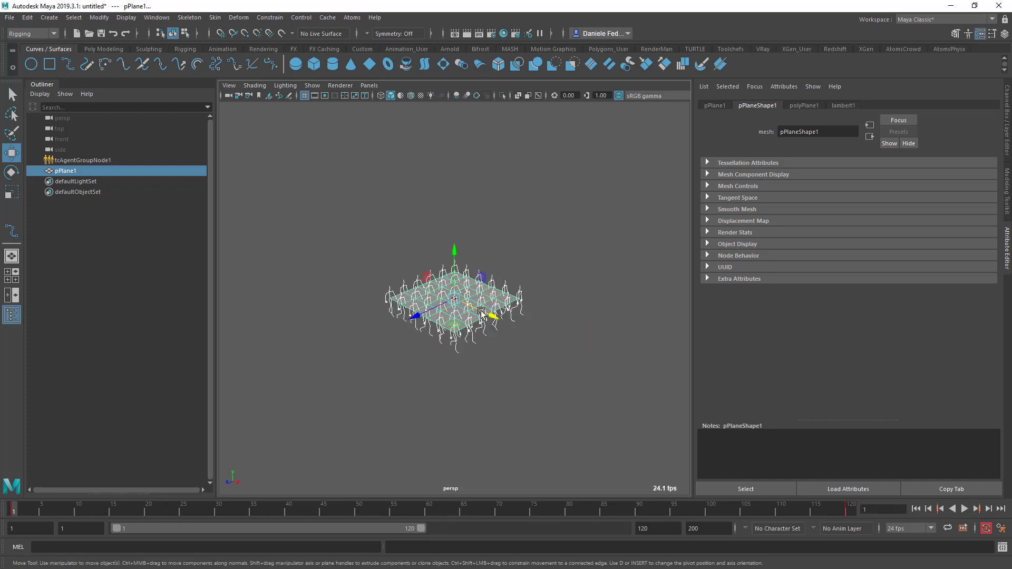
# Step: Enable editMetadata on the agent group's followMesh module, keeping double as the metadata type
pyautogui.click(82, 159)
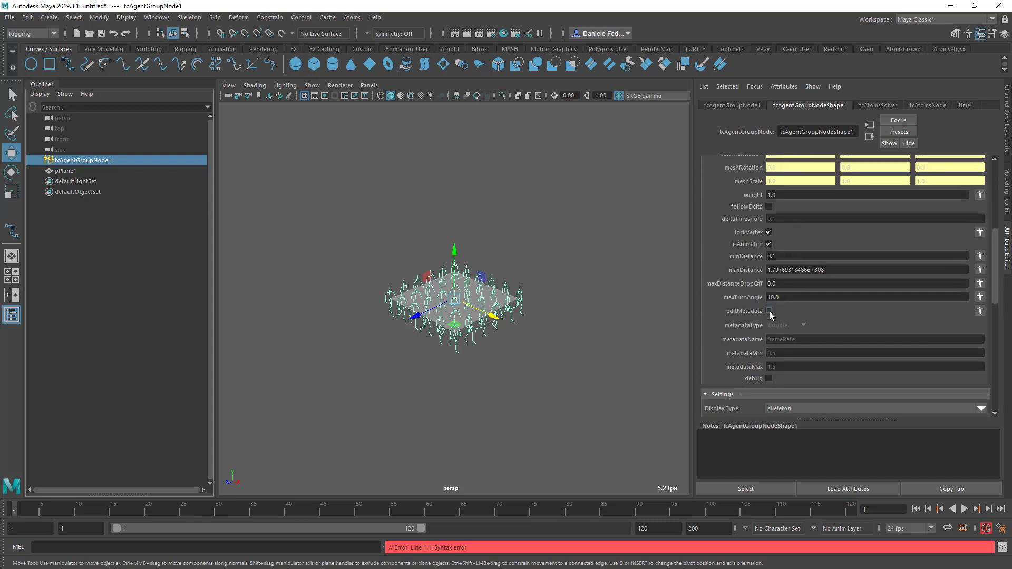
pyautogui.click(769, 311)
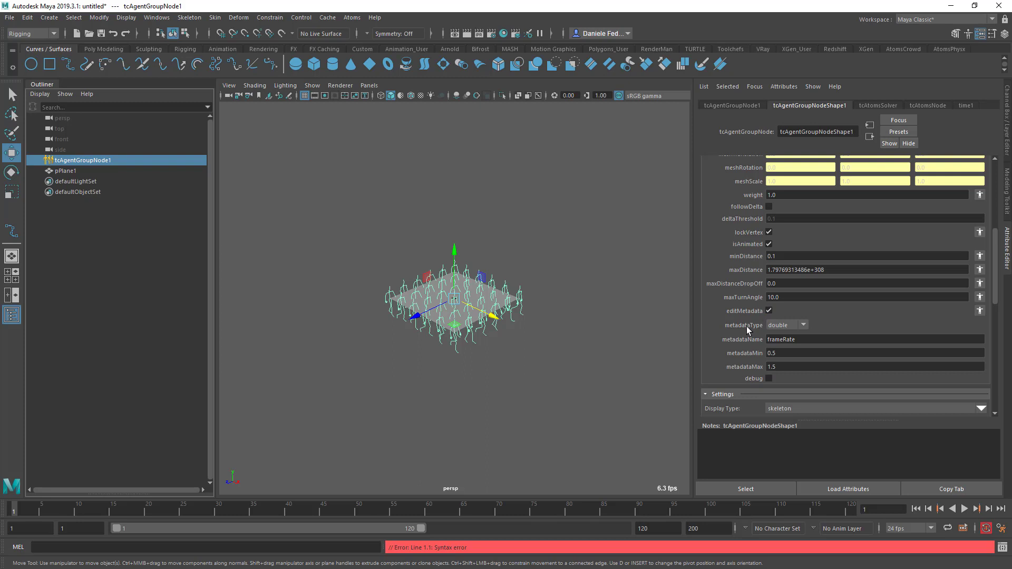
pyautogui.click(784, 325)
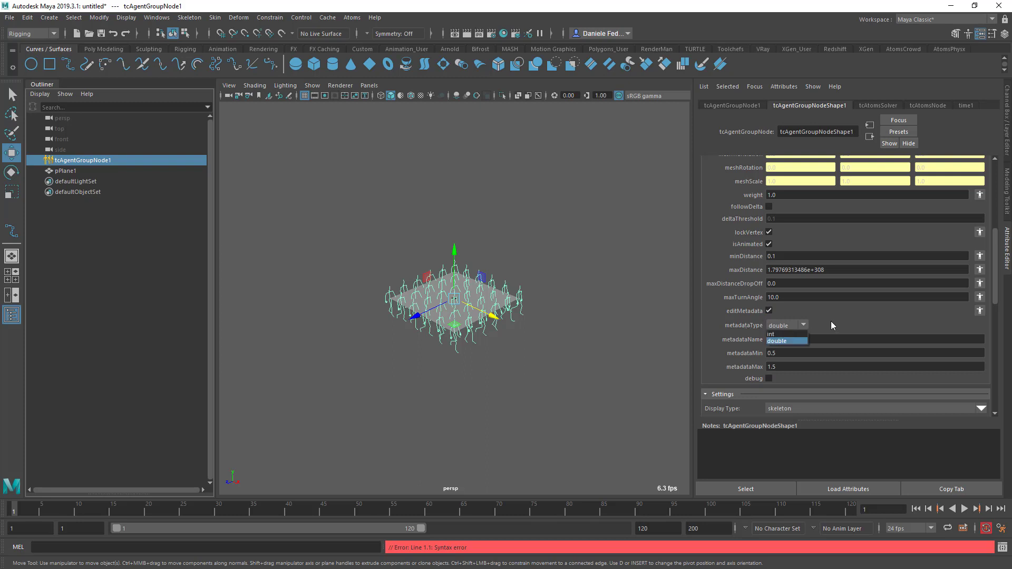
pyautogui.click(777, 341)
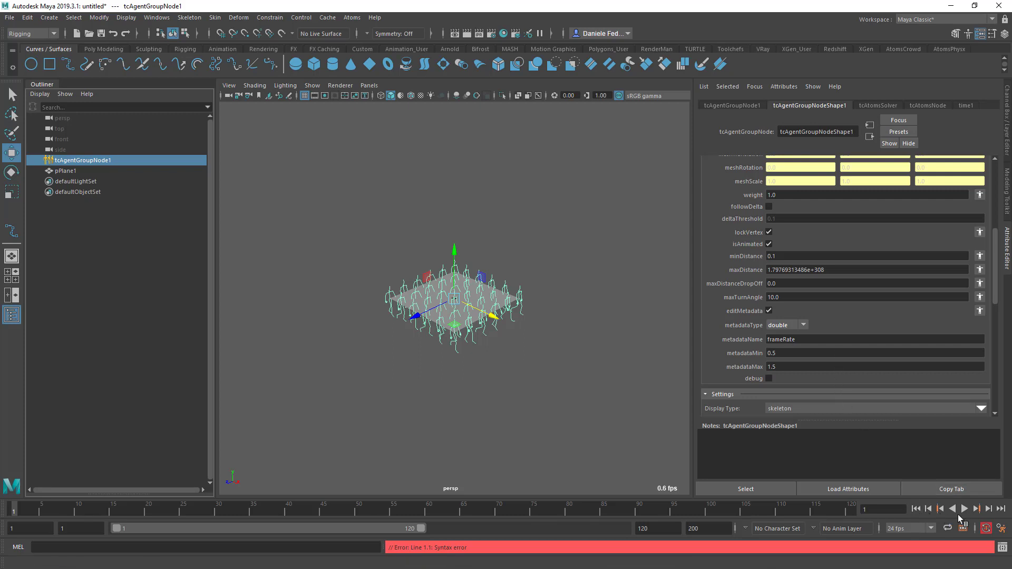
# Step: Test metadataMax 1.2 for frameRate and play the crowd with the lower maximum
pyautogui.click(966, 510)
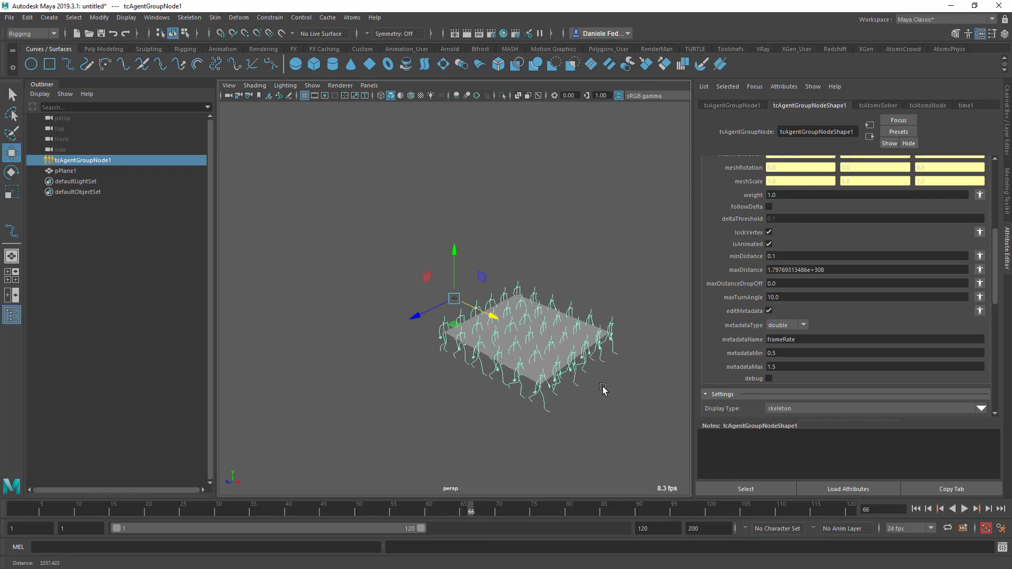
pyautogui.click(943, 508)
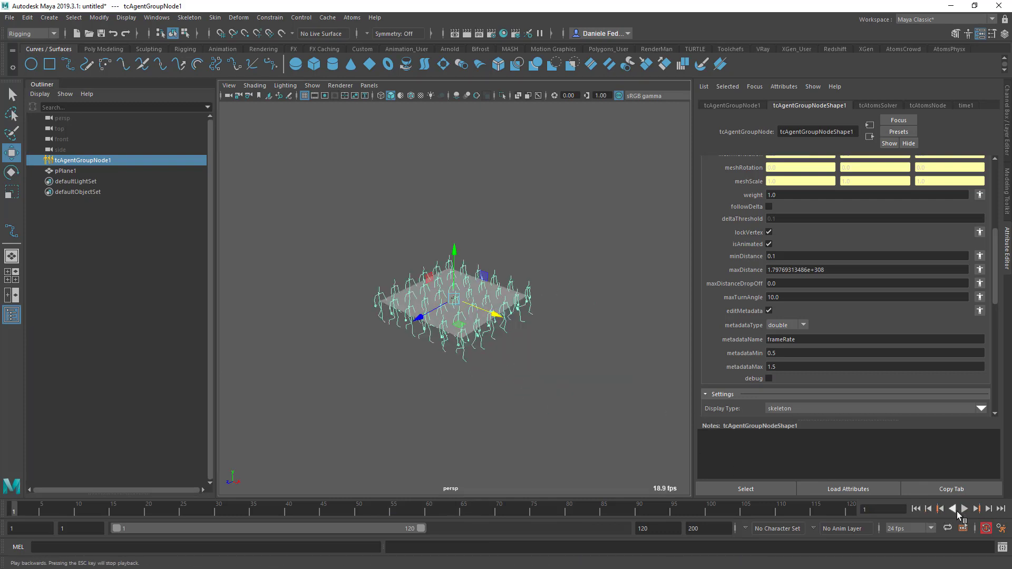
pyautogui.click(965, 509)
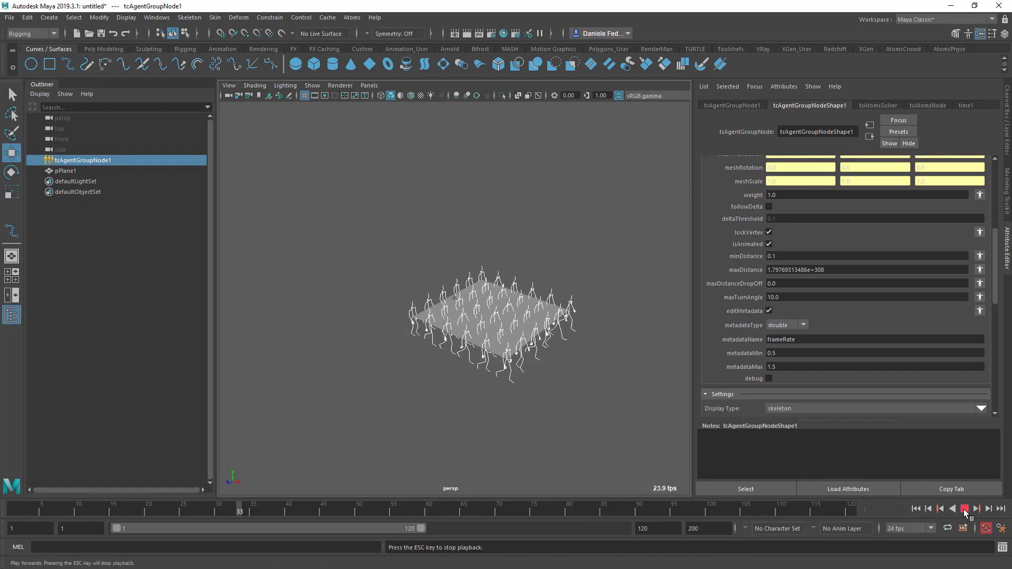
pyautogui.click(965, 509)
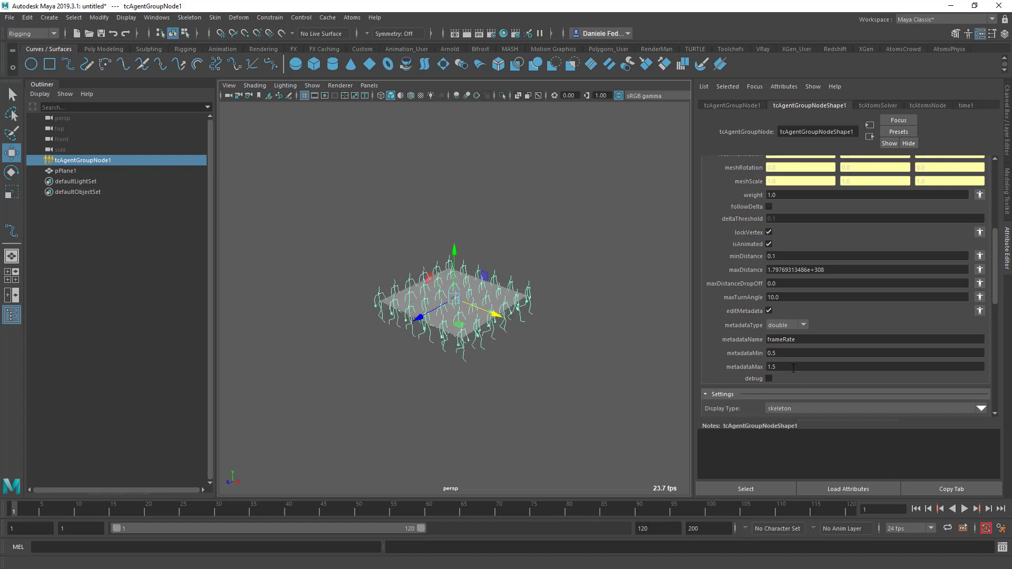
pyautogui.write('1.2')
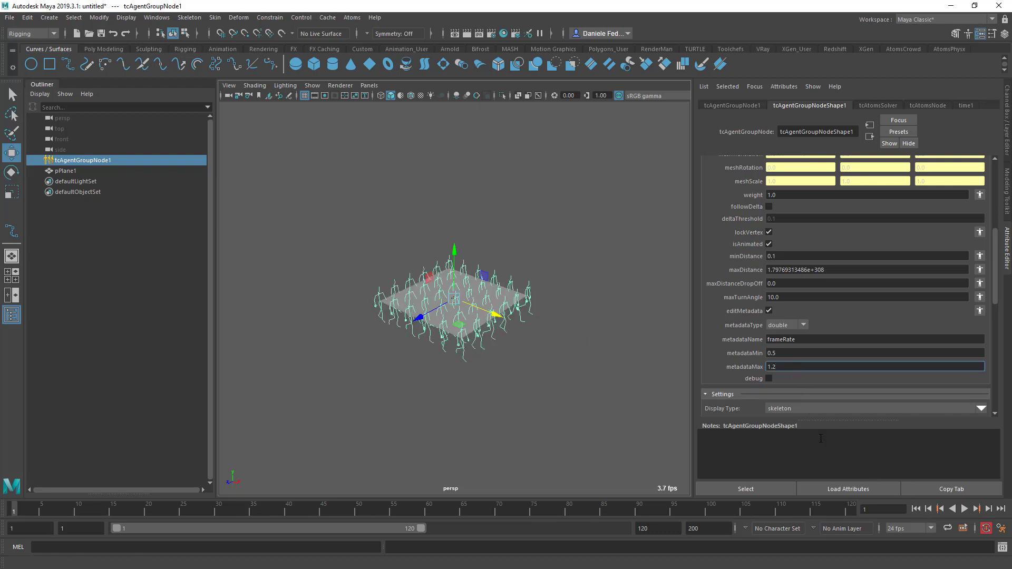
pyautogui.click(965, 508)
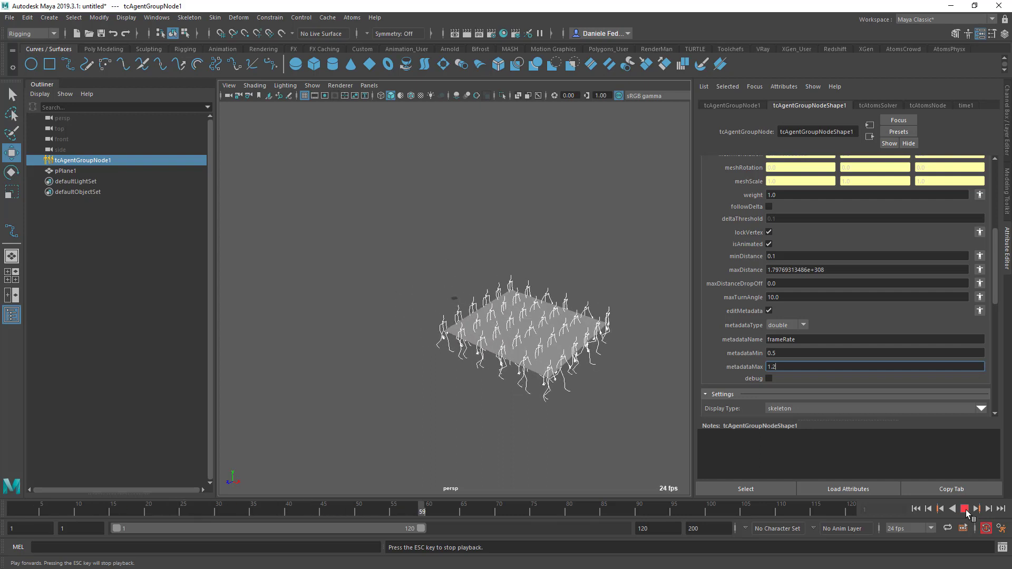
# Step: Set metadataMax back to 1.5 so frameRate varies between 0.5 and 1.5
pyautogui.click(967, 509)
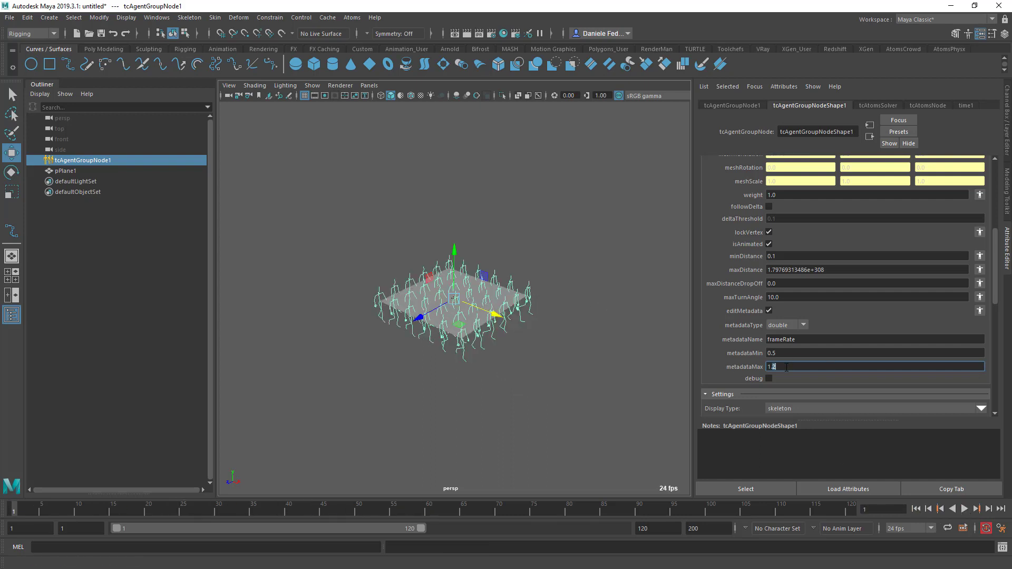
pyautogui.write('1.5')
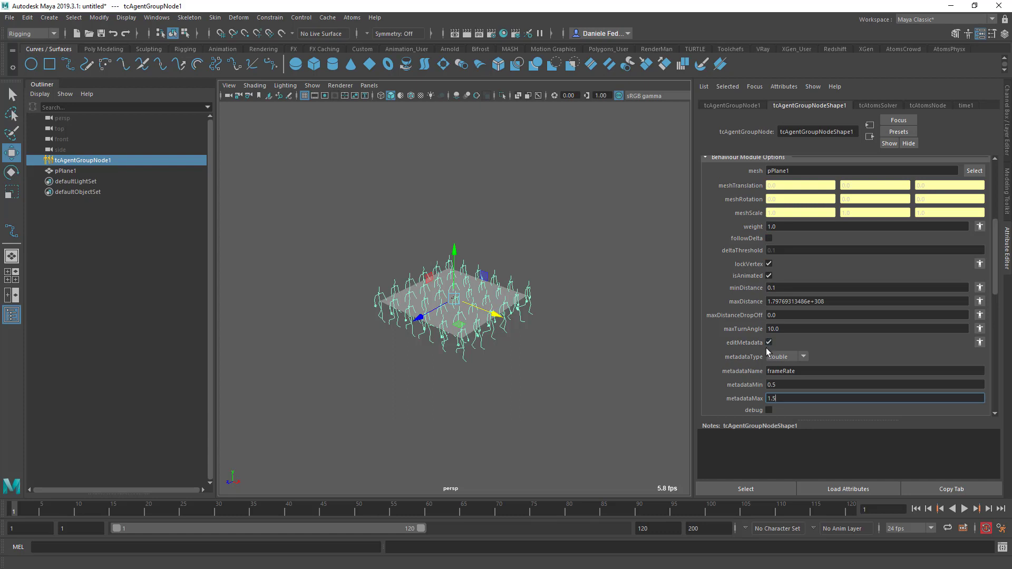
# Step: Commit metadataMax, select pPlane1 and play from the first frame to watch agents follow the plane
pyautogui.click(769, 342)
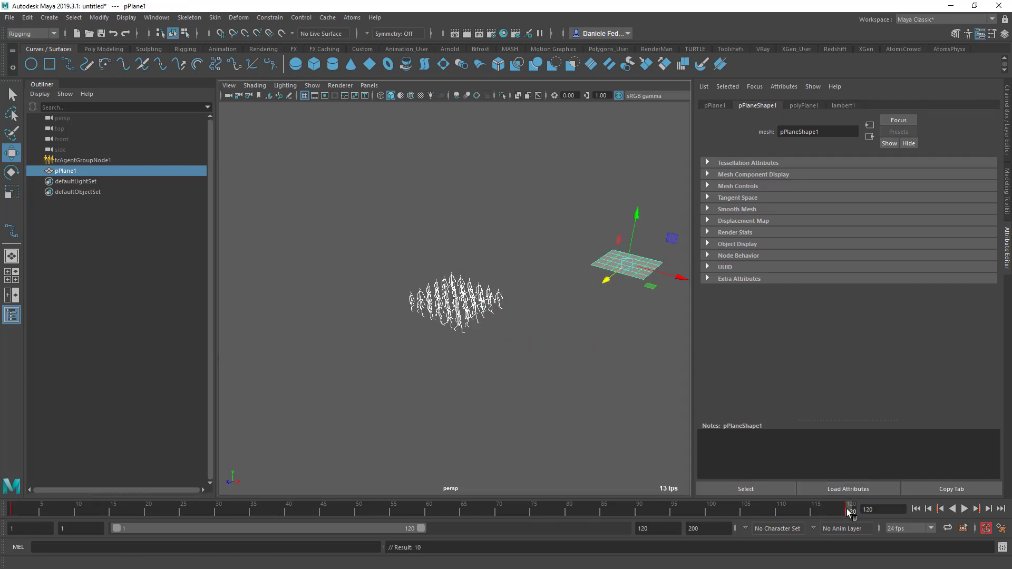
pyautogui.click(915, 508)
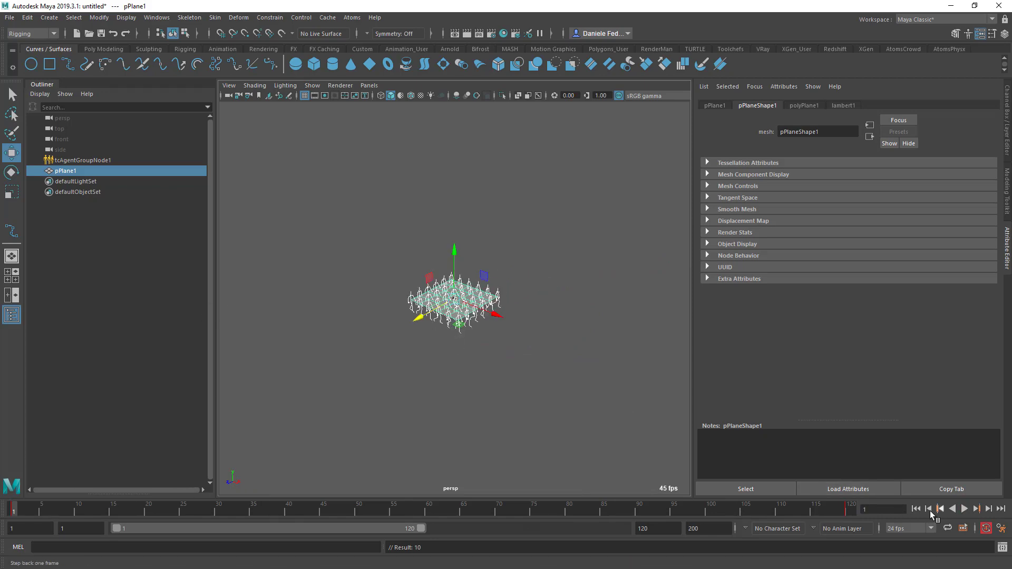
pyautogui.click(977, 509)
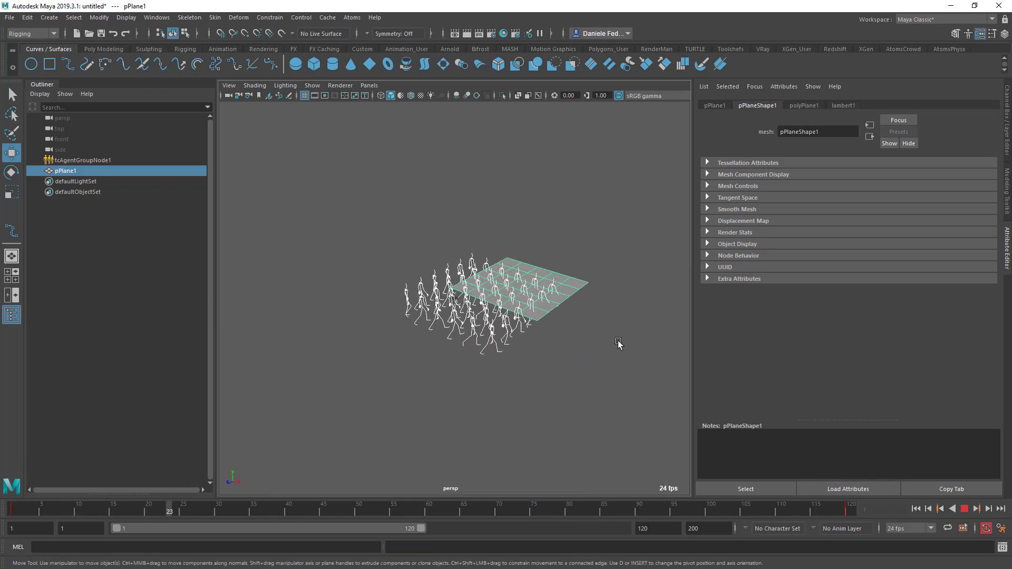
pyautogui.click(965, 510)
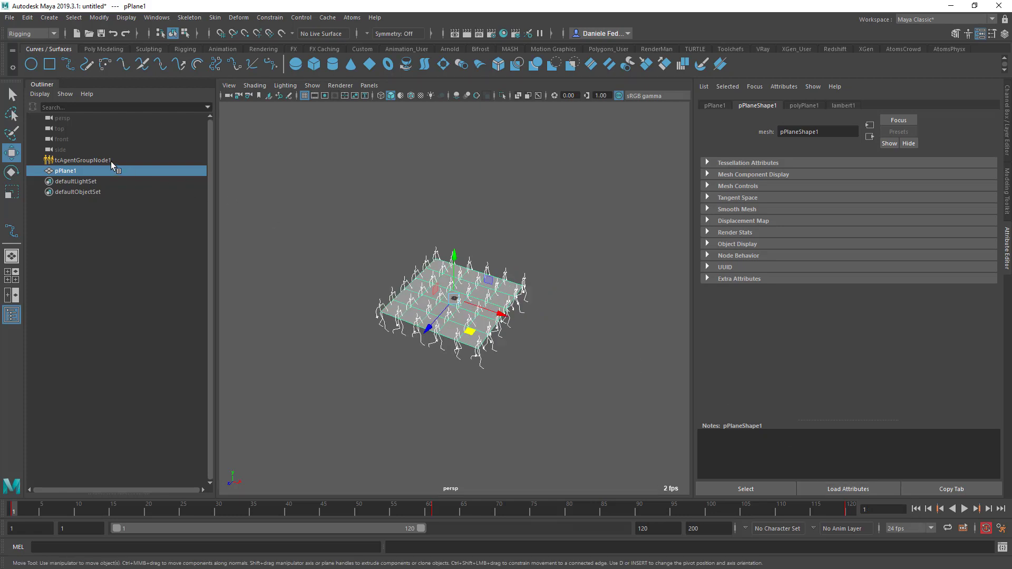
pyautogui.click(82, 161)
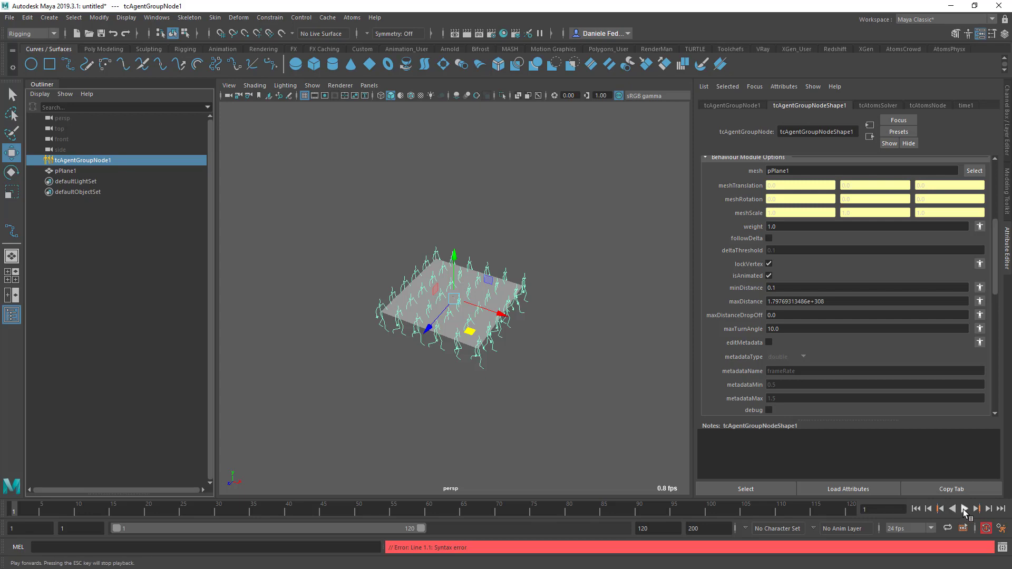
pyautogui.click(965, 510)
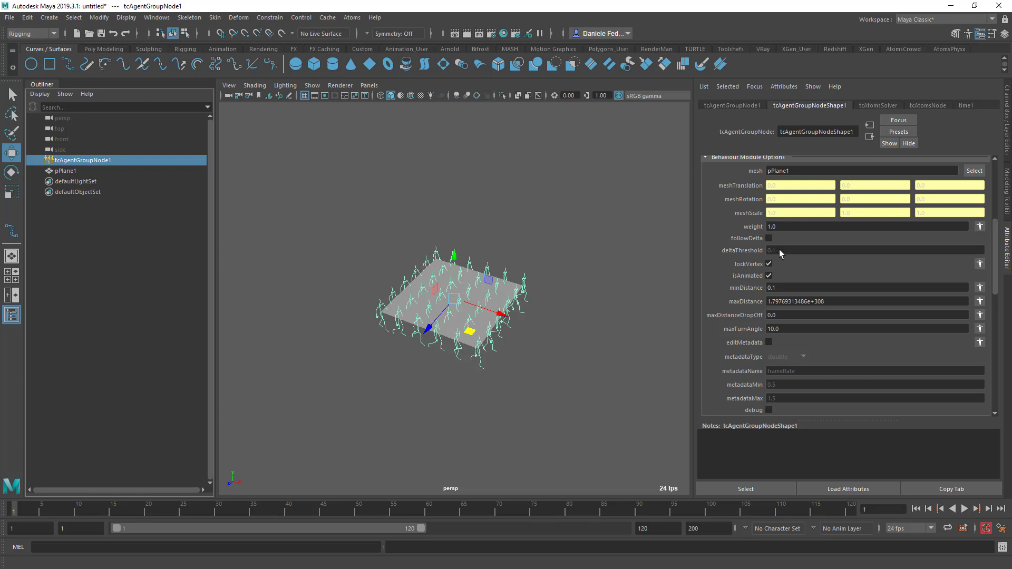
pyautogui.moveTo(784, 258)
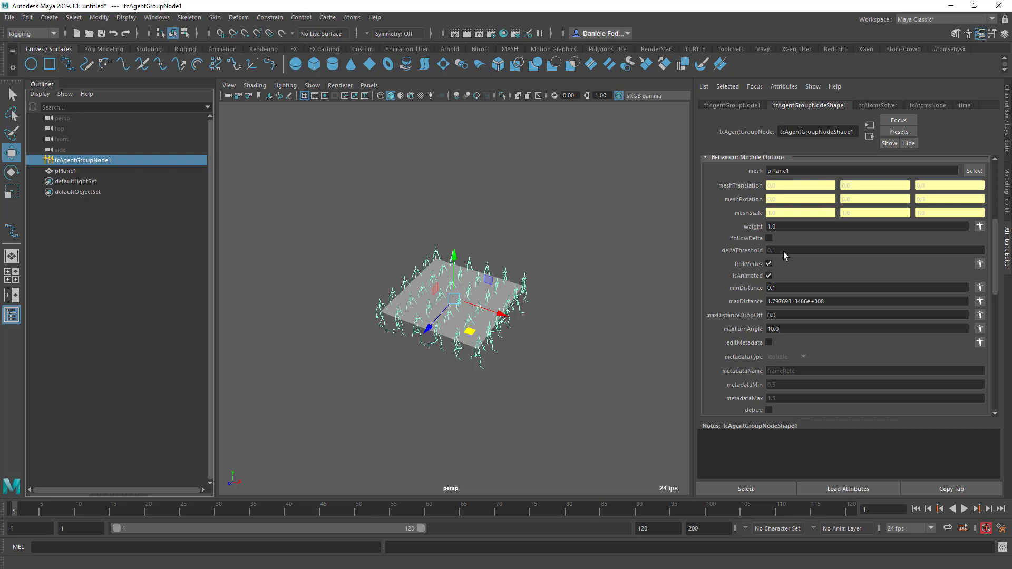
pyautogui.moveTo(781, 258)
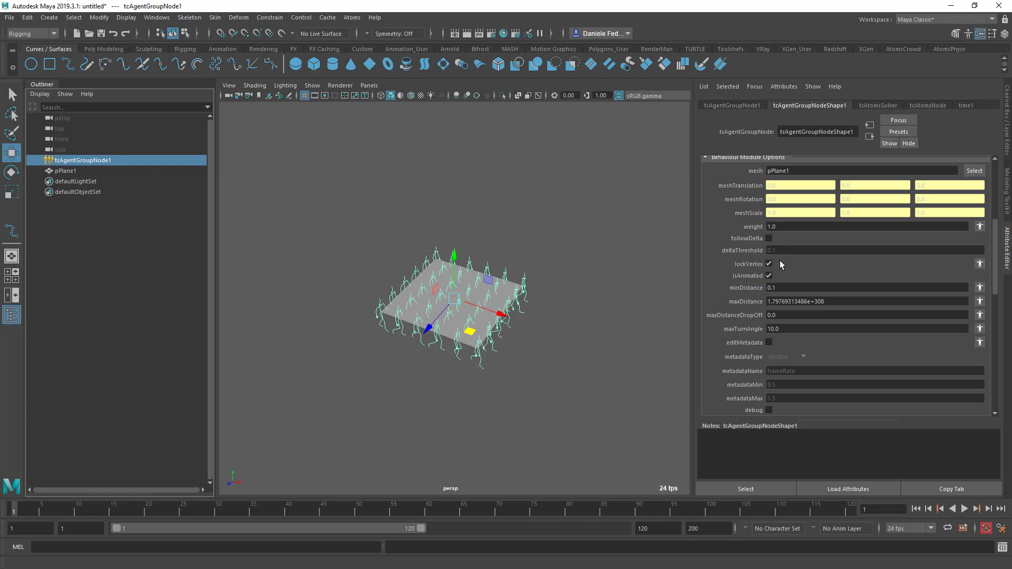
pyautogui.moveTo(779, 264)
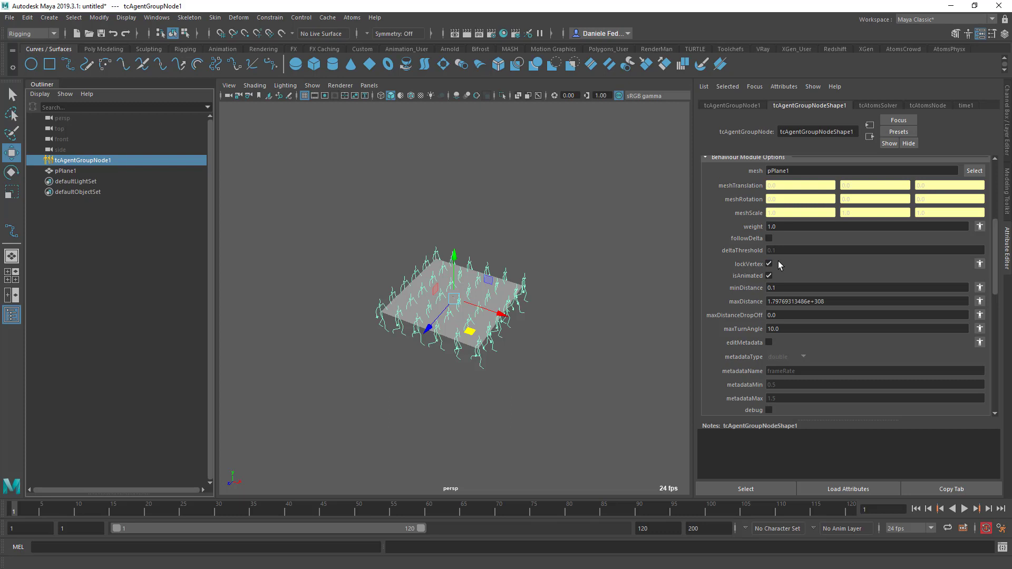
pyautogui.click(769, 264)
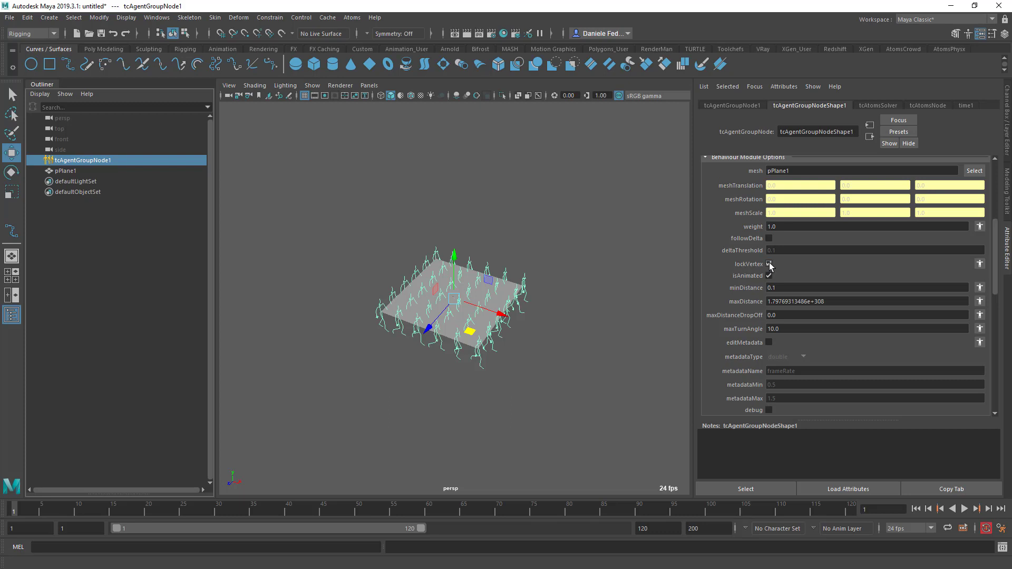
pyautogui.click(769, 264)
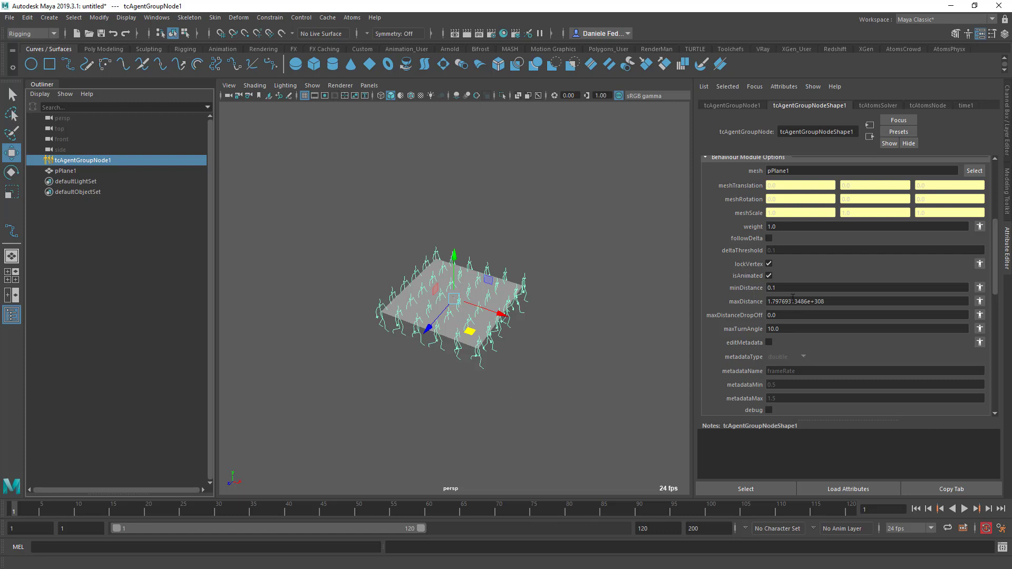
# Step: Re-enter 10.0 for the followMesh maxTurnAngle before drawing curve1
pyautogui.click(769, 275)
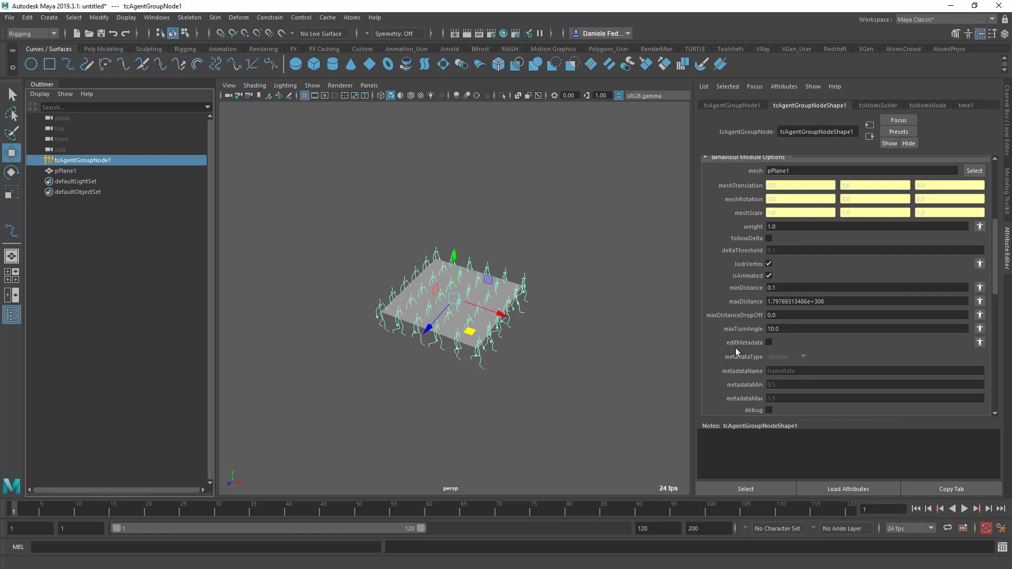
pyautogui.moveTo(739, 356)
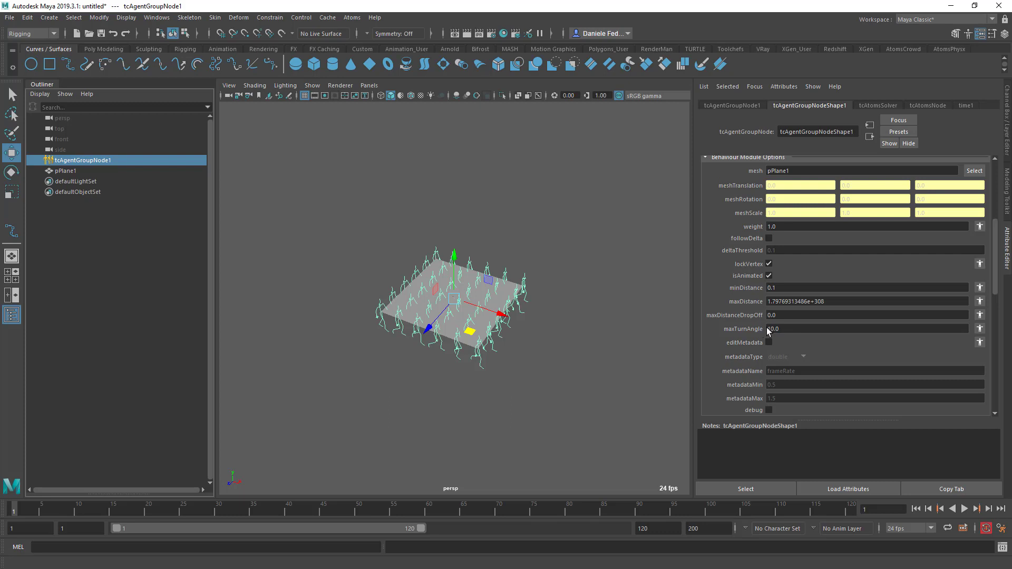
pyautogui.write('10.0')
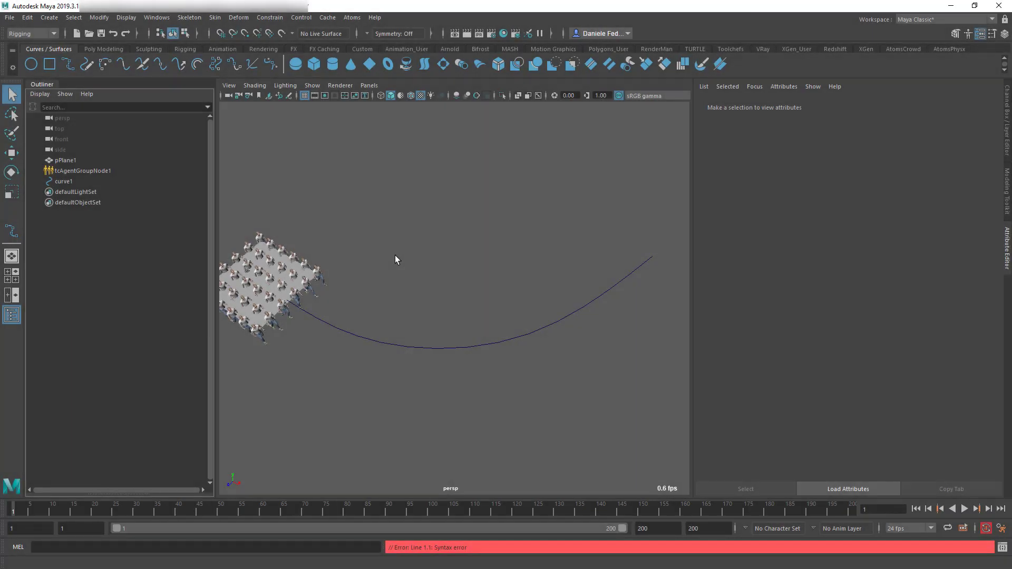
# Step: Show tcAgentGroupNode1's followMesh options with frameRate metadata ranging 0.5 to 5.0, stopping playback
pyautogui.click(82, 171)
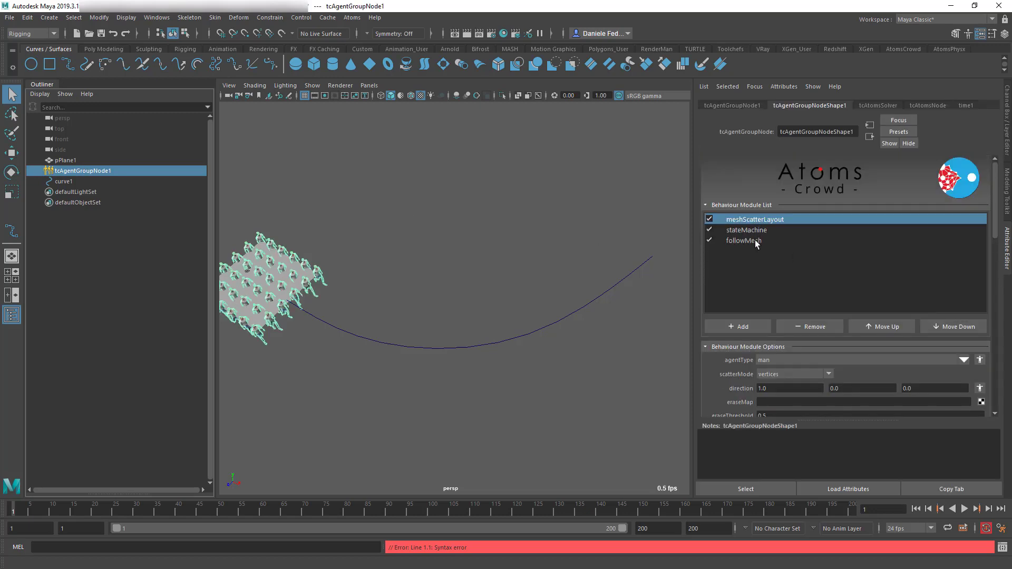
pyautogui.click(743, 240)
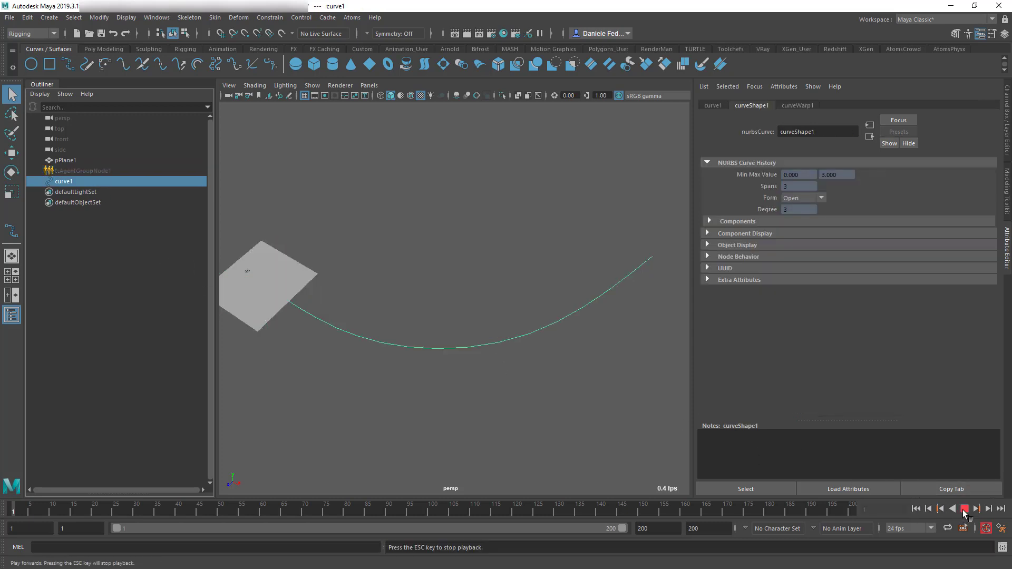
pyautogui.click(965, 510)
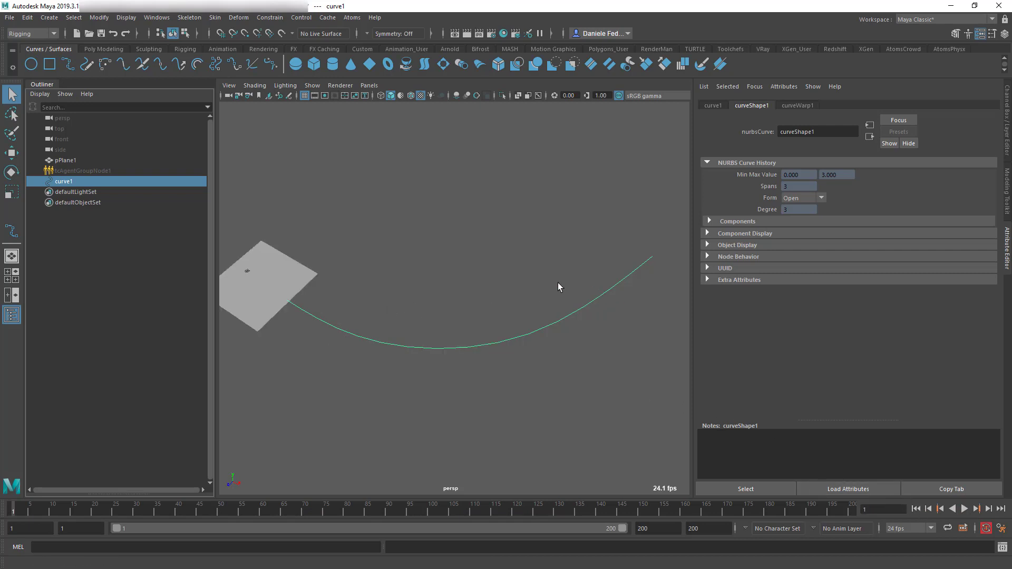
pyautogui.moveTo(328, 342)
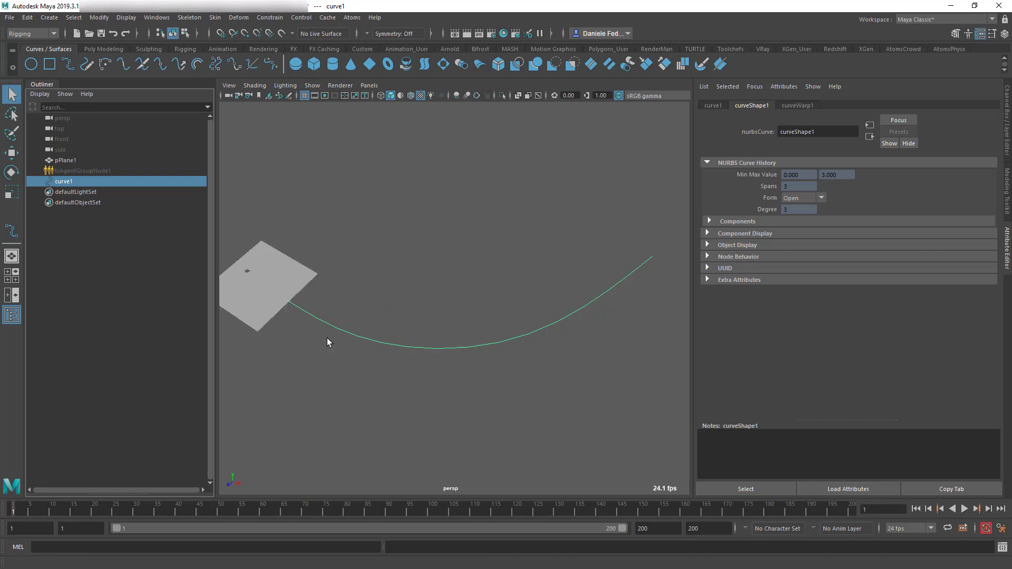
pyautogui.click(65, 160)
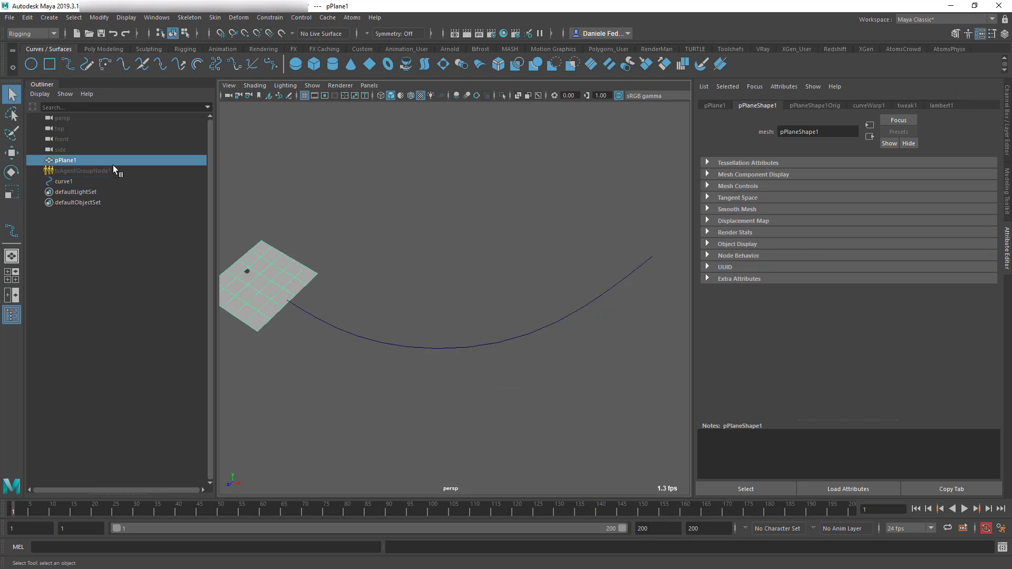
pyautogui.click(82, 171)
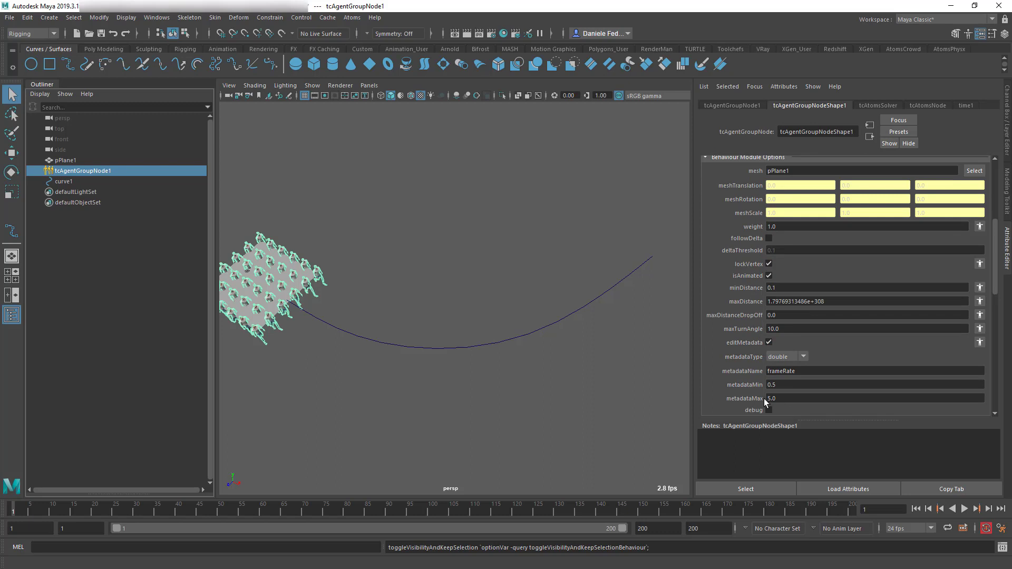
pyautogui.moveTo(407, 349)
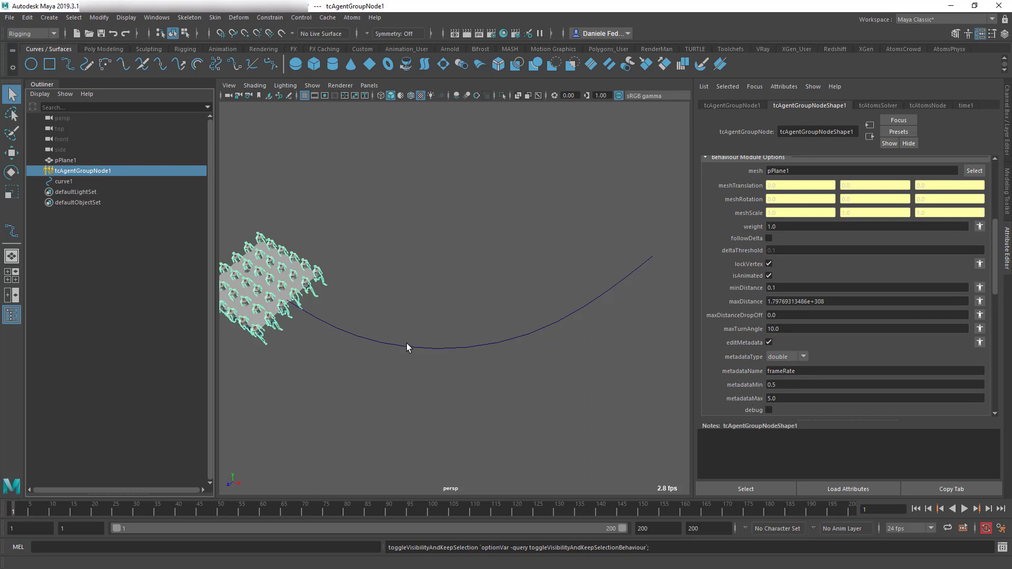
# Step: Rewind to the first frame and play so the agents travel with the plane along curve1
pyautogui.scroll(-3)
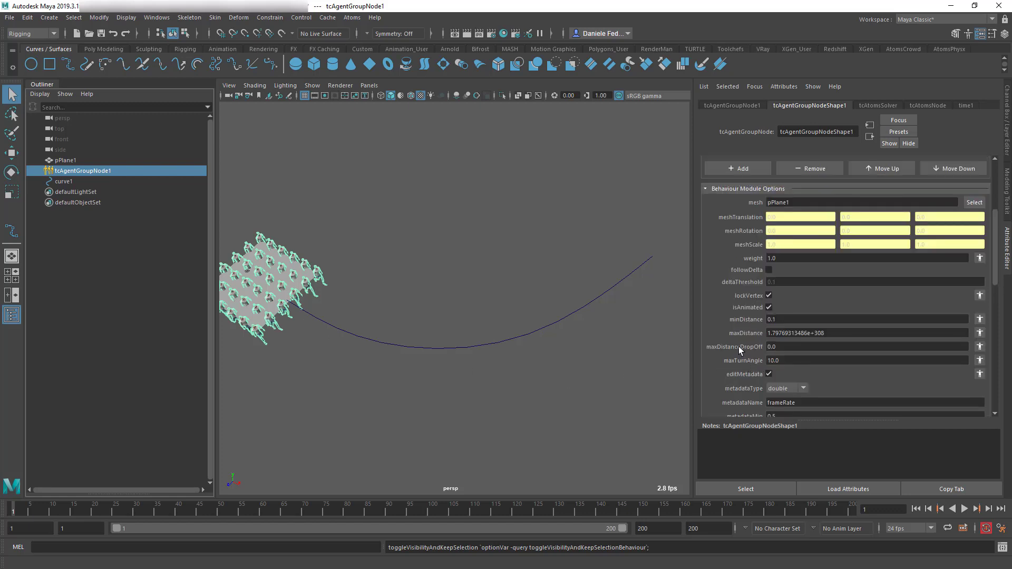
pyautogui.moveTo(736, 343)
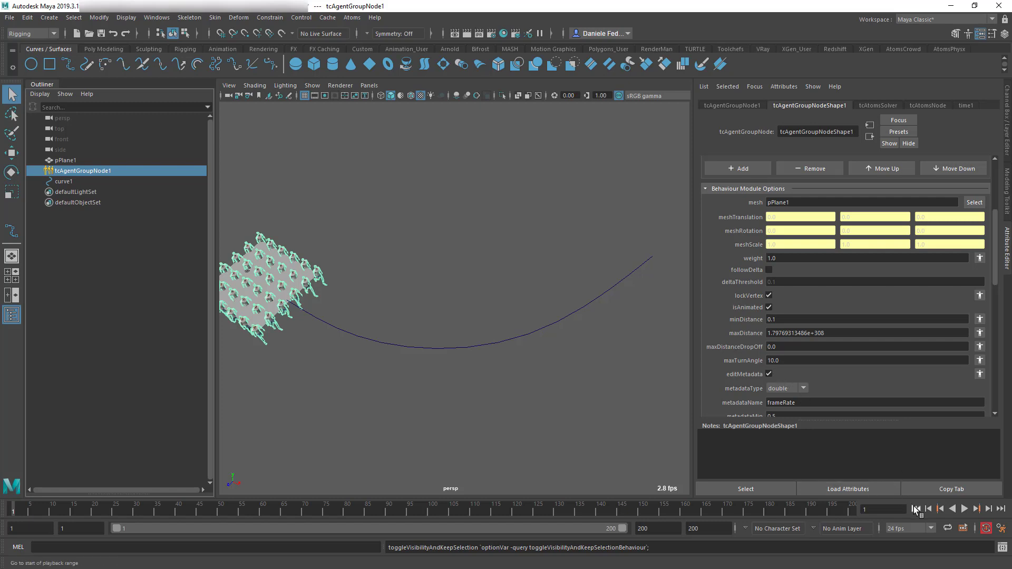
pyautogui.click(965, 509)
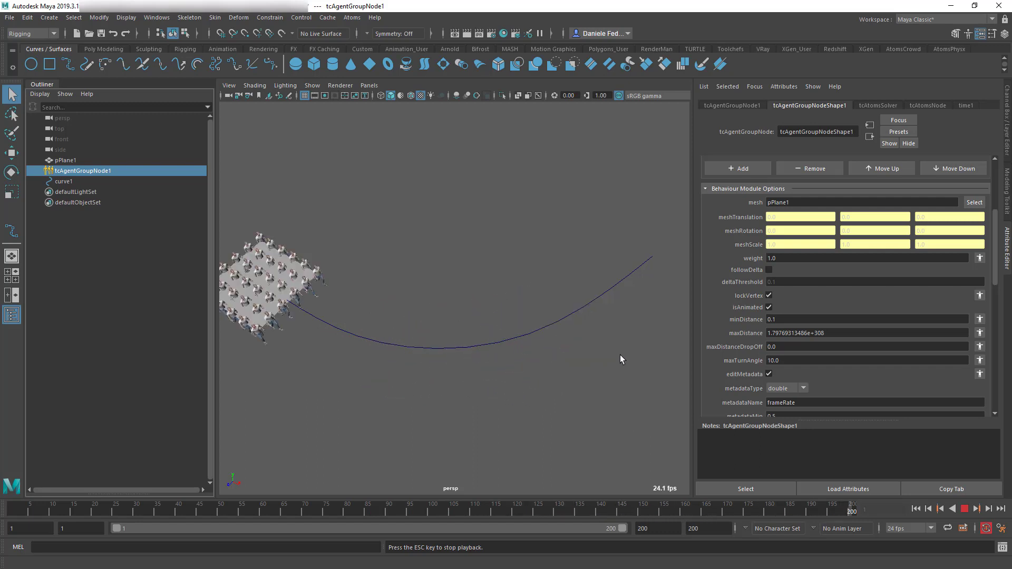
pyautogui.click(976, 508)
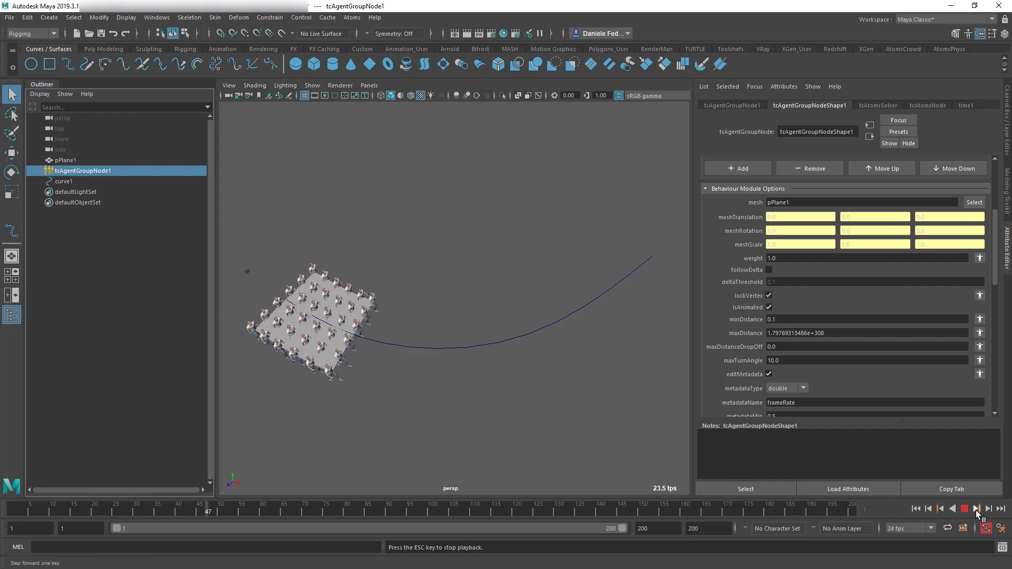